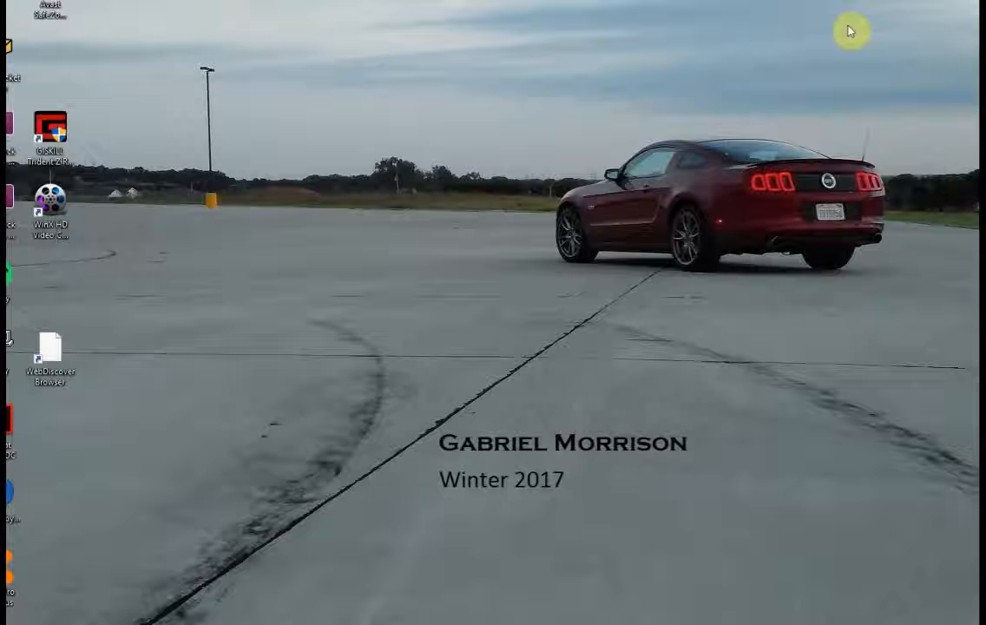
mouse_move(870, 100)
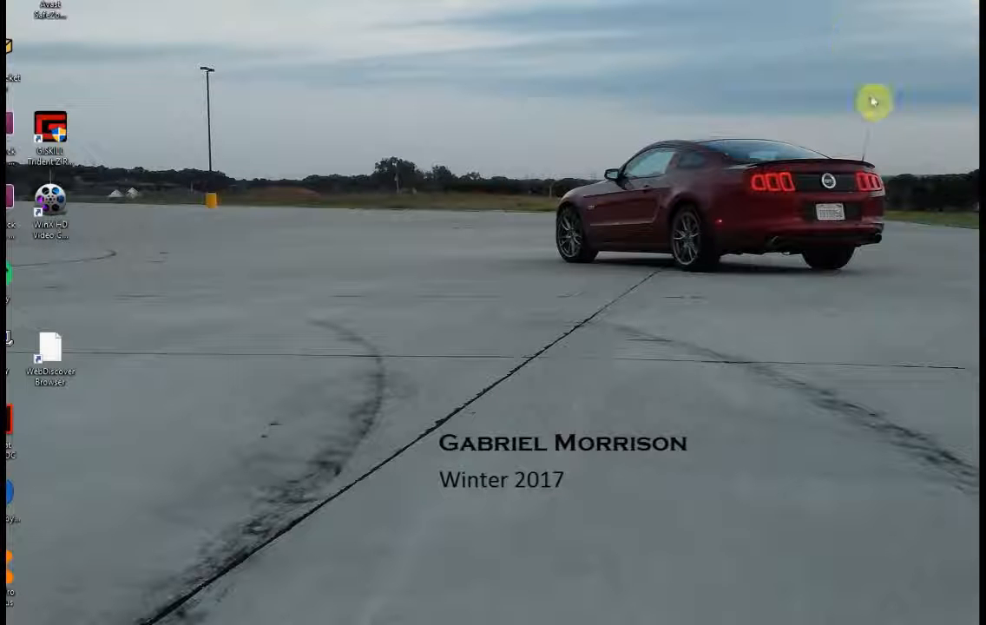
mouse_move(305, 231)
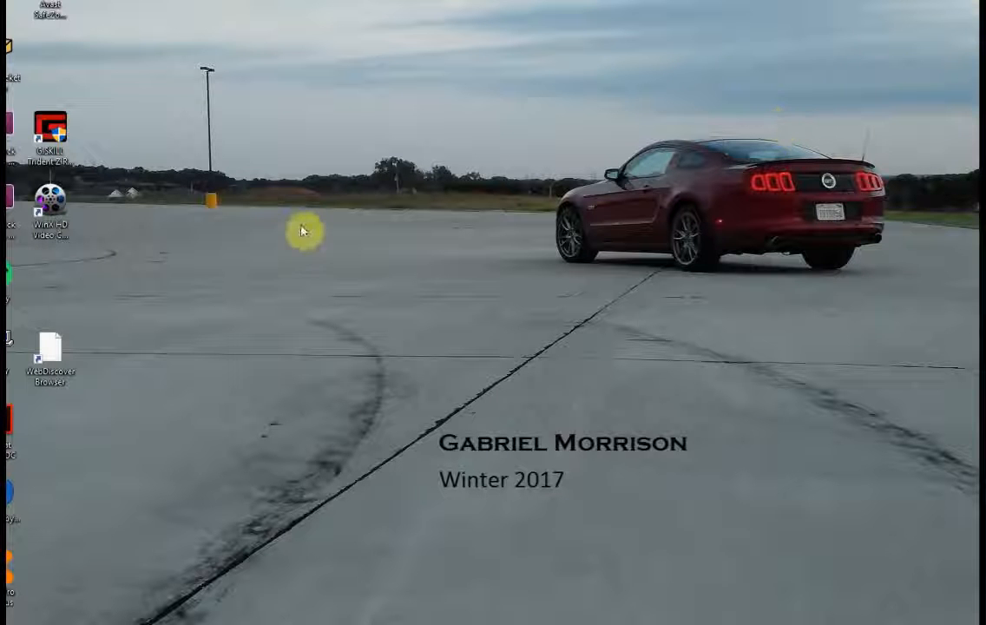
mouse_move(274, 229)
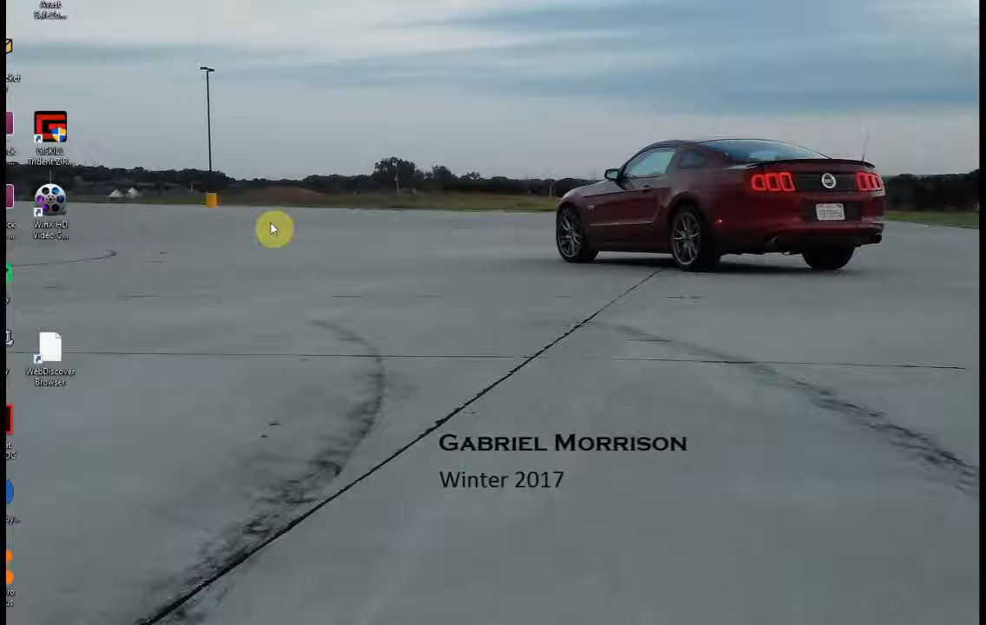
mouse_move(275, 229)
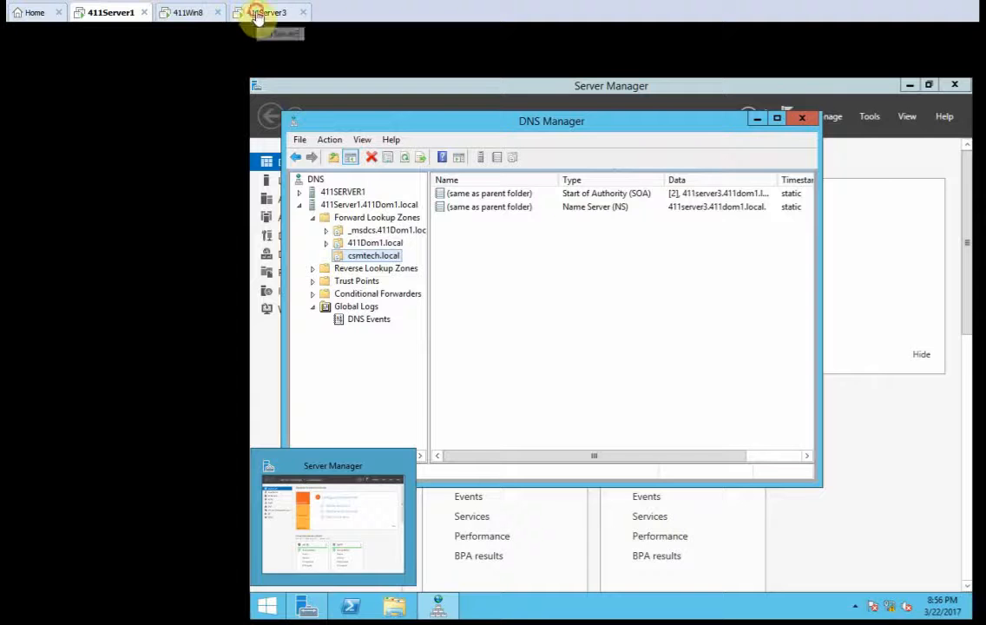
Return to 411Server1 and start the New Zone wizard from Forward Lookup Zones
left_click(375, 243)
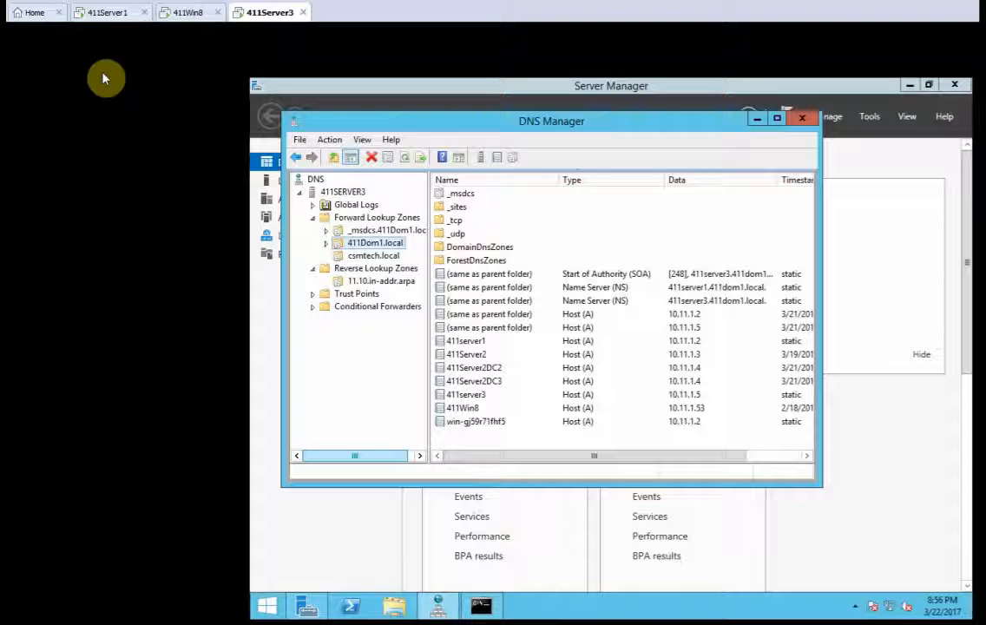
mouse_move(207, 29)
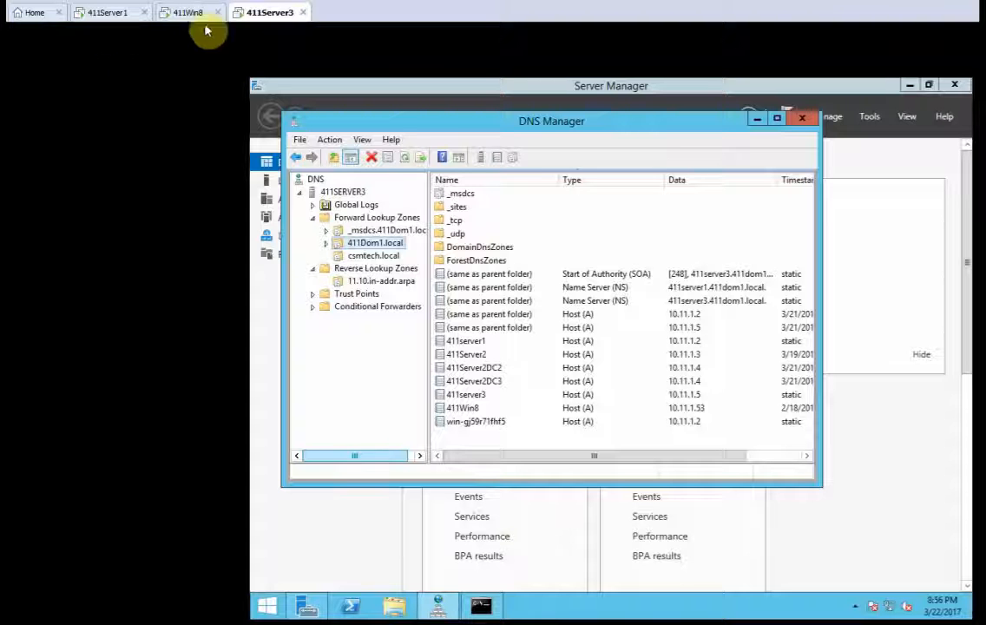
mouse_move(180, 24)
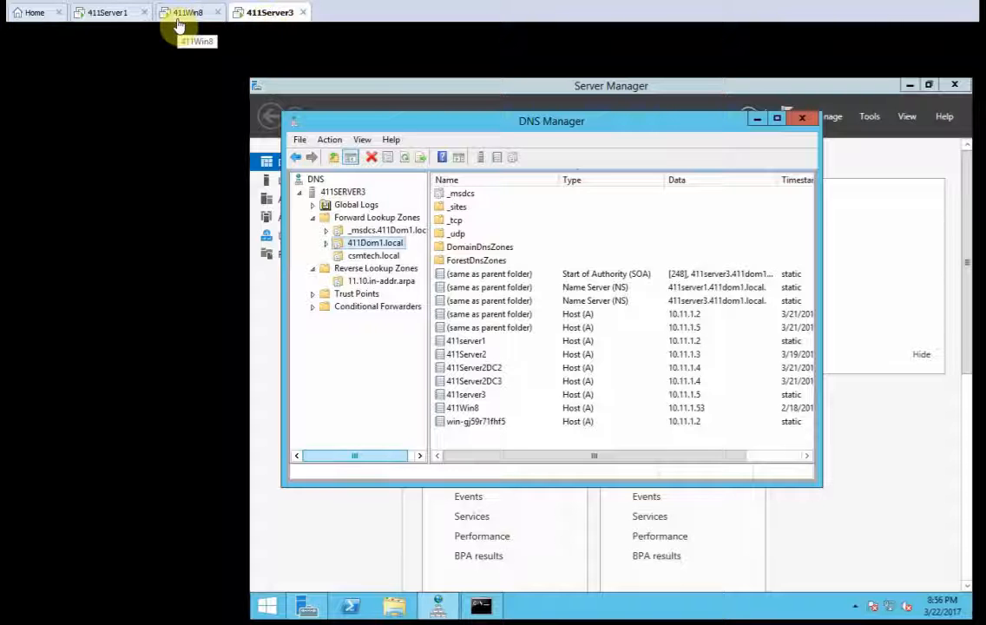
mouse_move(99, 17)
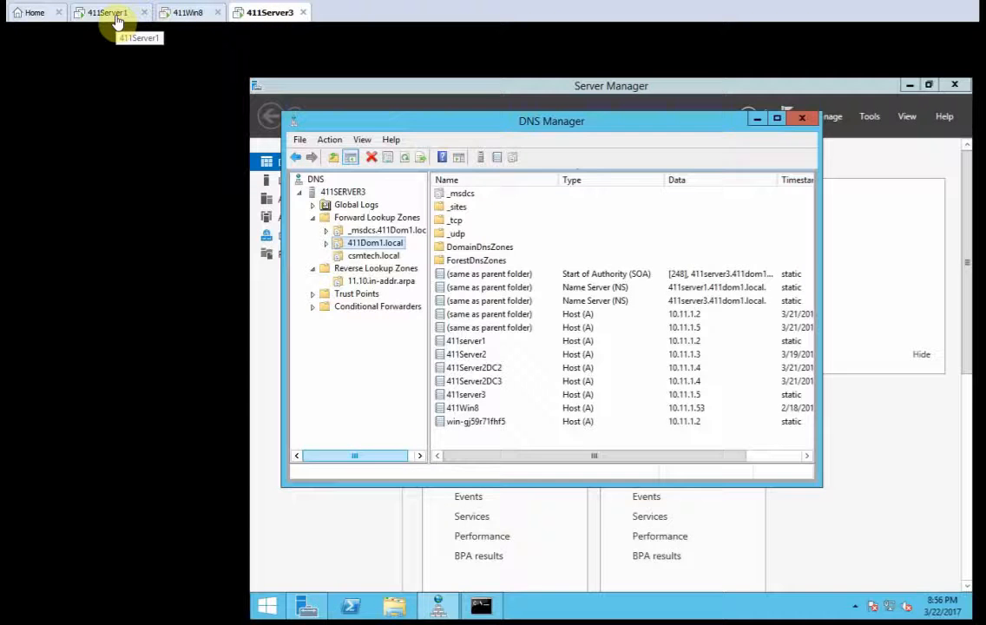
left_click(372, 255)
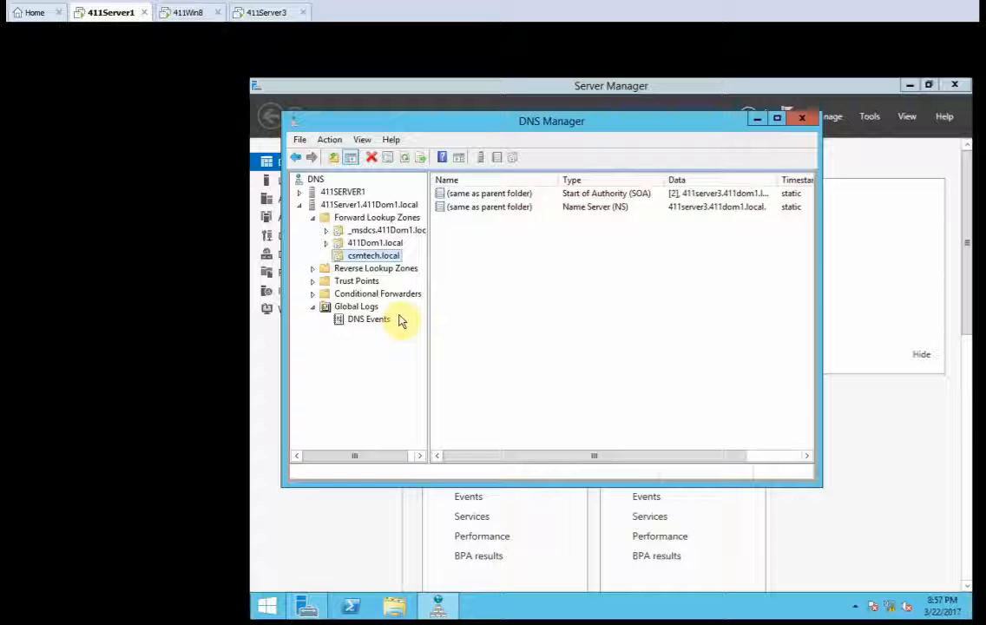
mouse_move(435, 313)
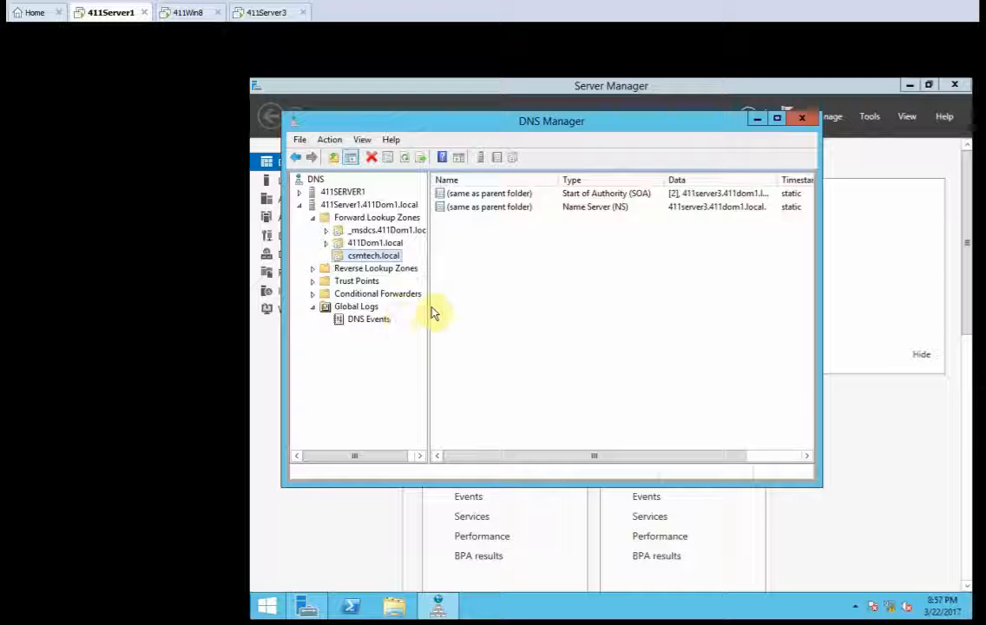
mouse_move(491, 285)
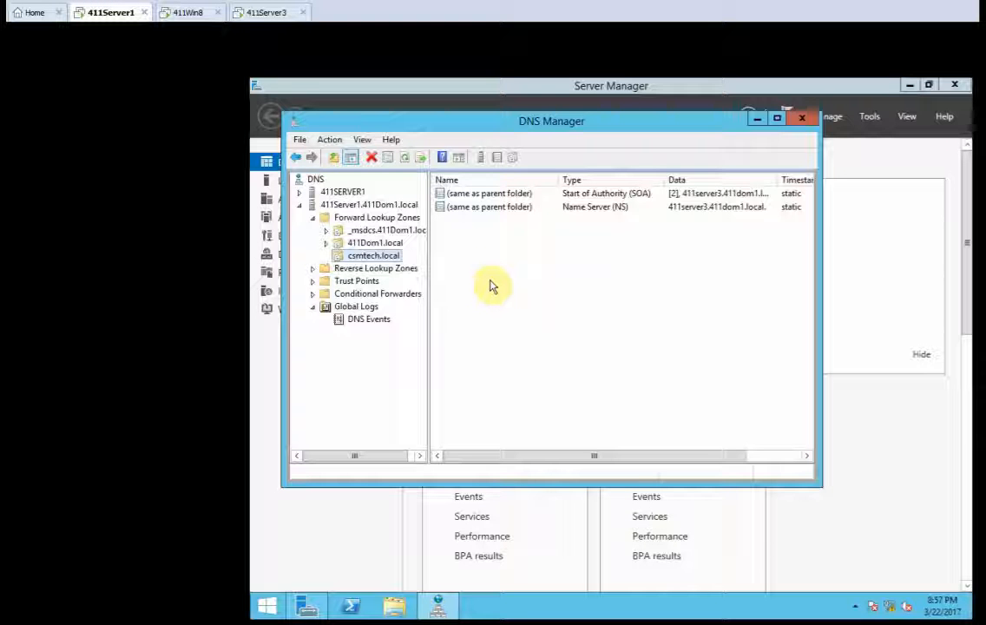
right_click(376, 217)
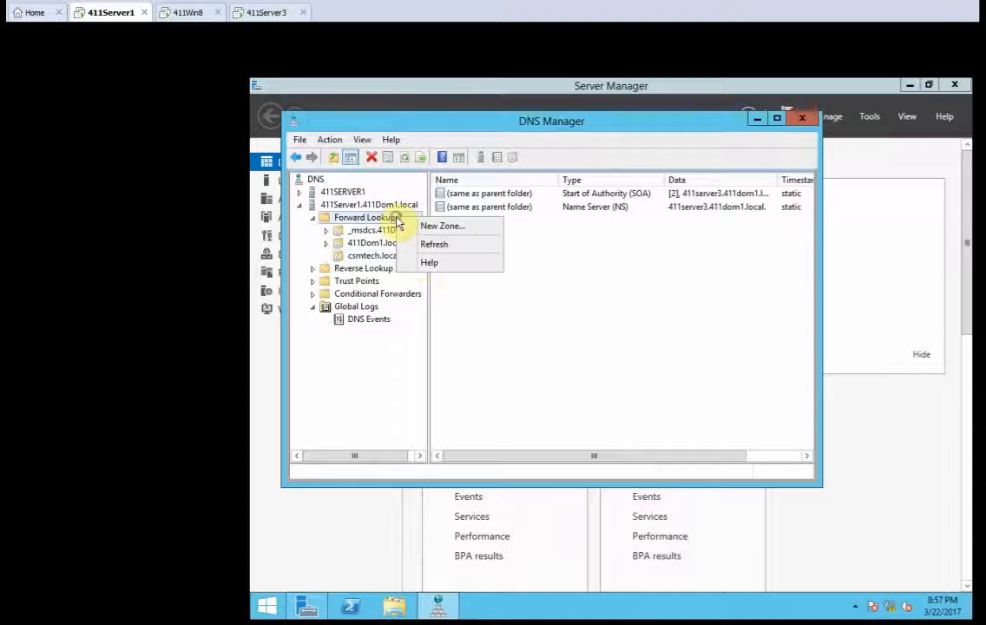
mouse_move(443, 225)
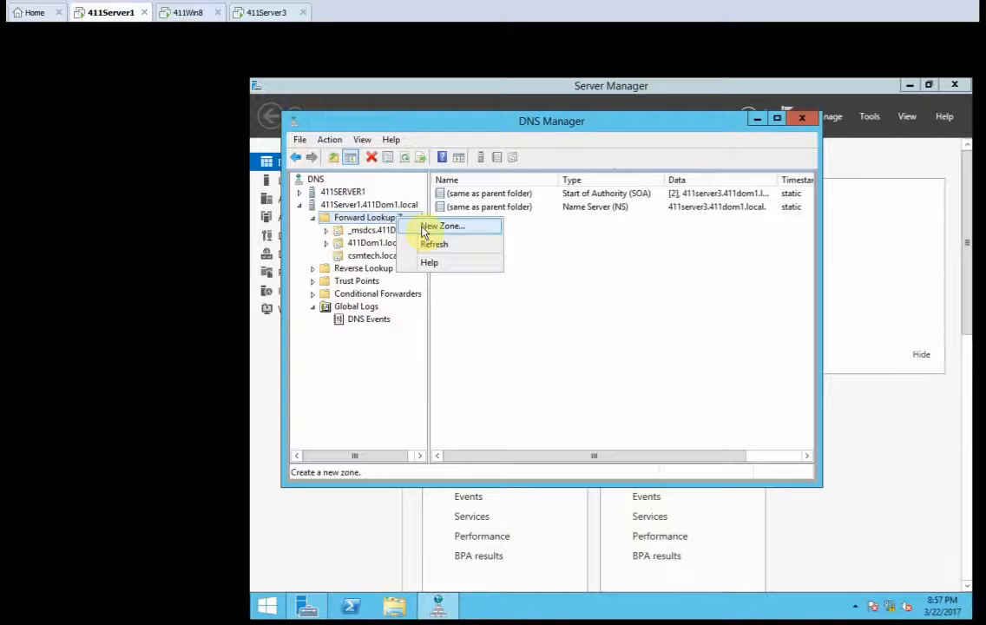
left_click(443, 225)
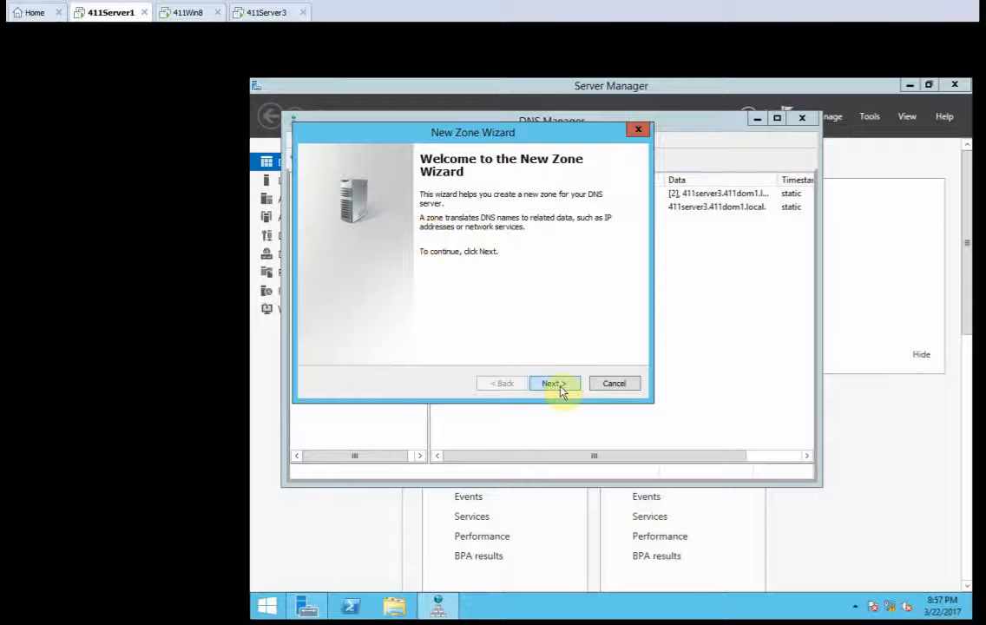
left_click(554, 383)
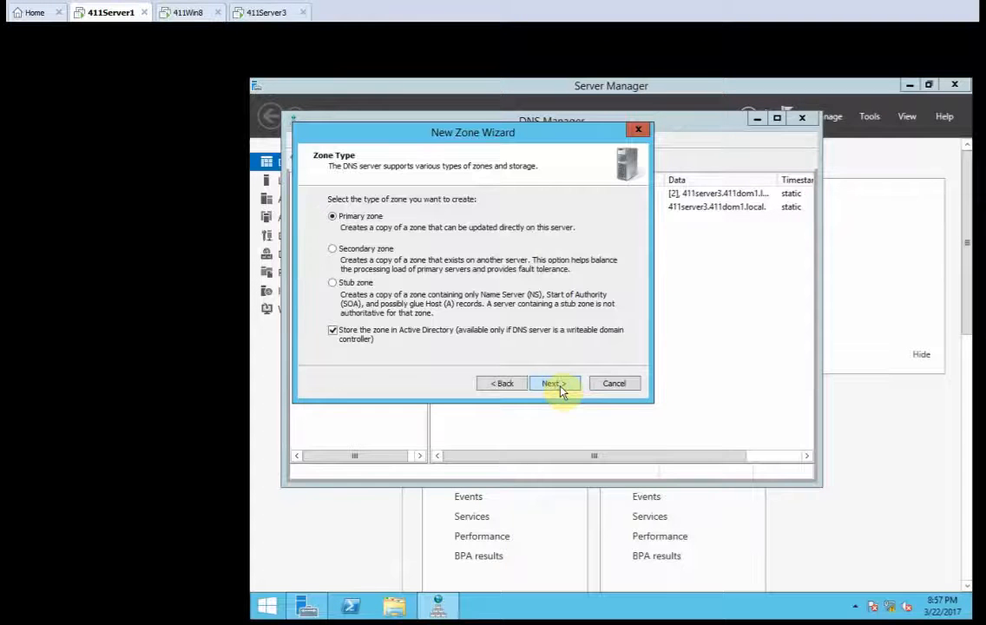
mouse_move(345, 243)
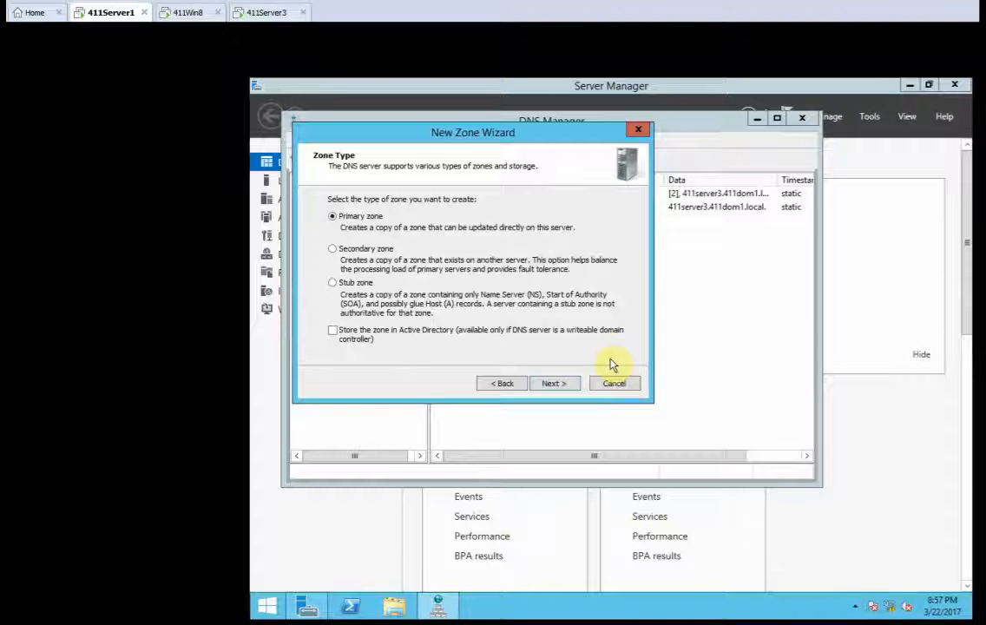
Keep the primary zone type and name the zone csmpub.local
left_click(554, 383)
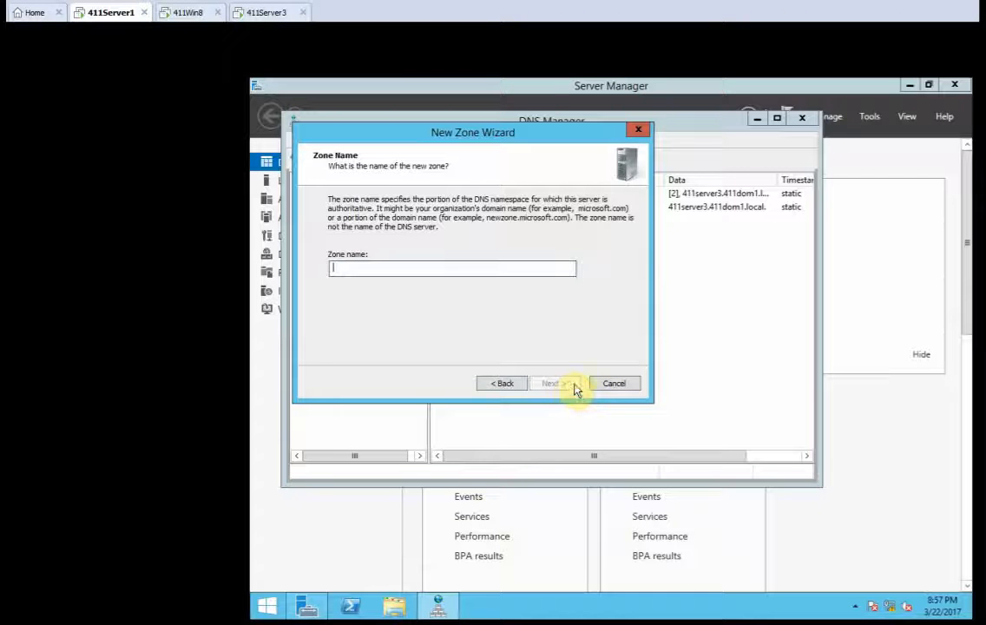
mouse_move(63, 394)
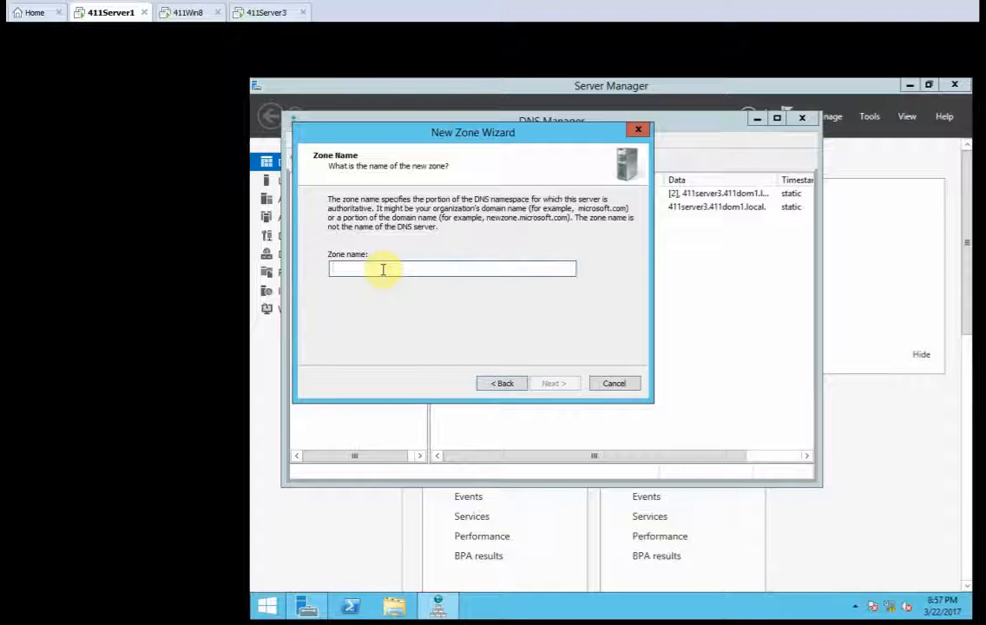
type("csm")
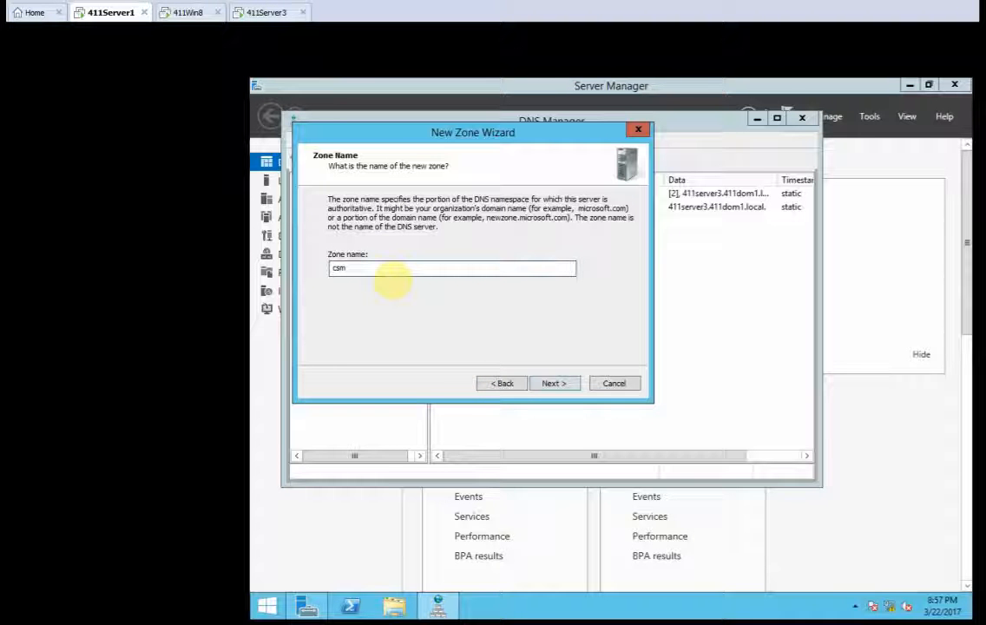
type("pub.")
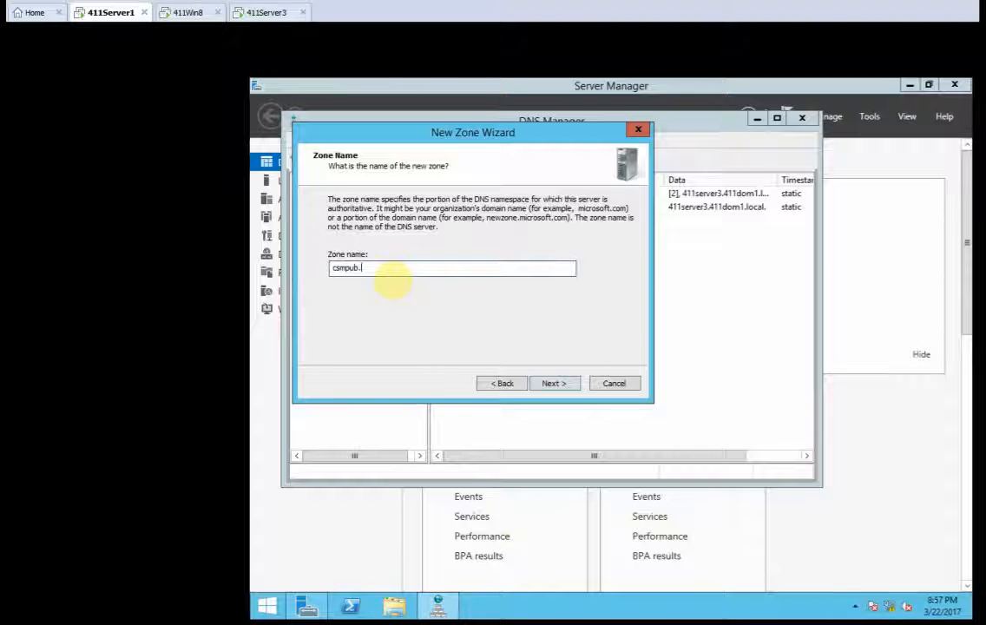
type("local")
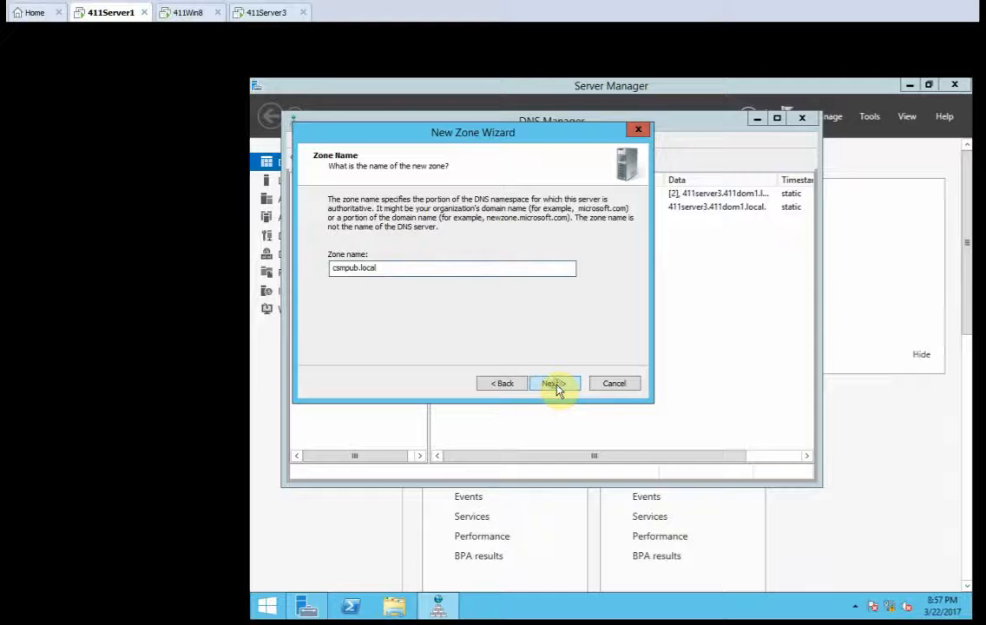
left_click(555, 383)
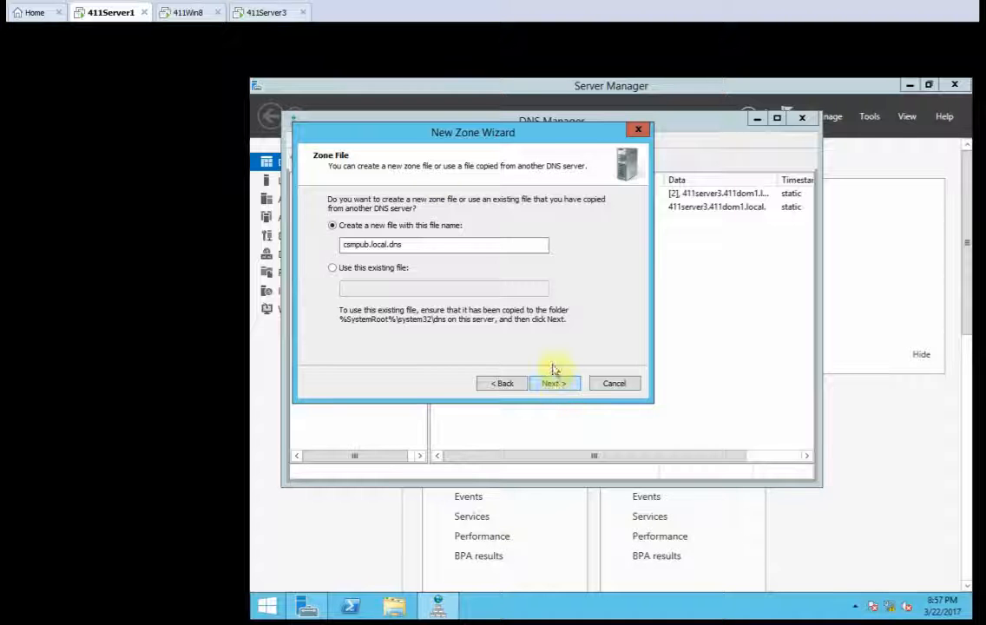
Accept the zone file and allow both nonsecure and secure dynamic updates
left_click(502, 383)
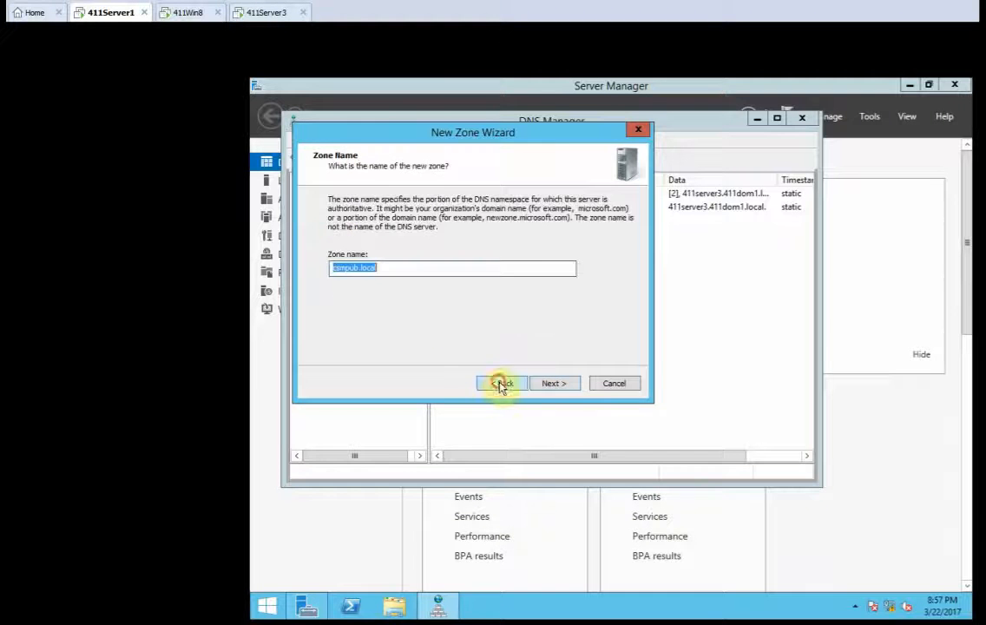
left_click(554, 383)
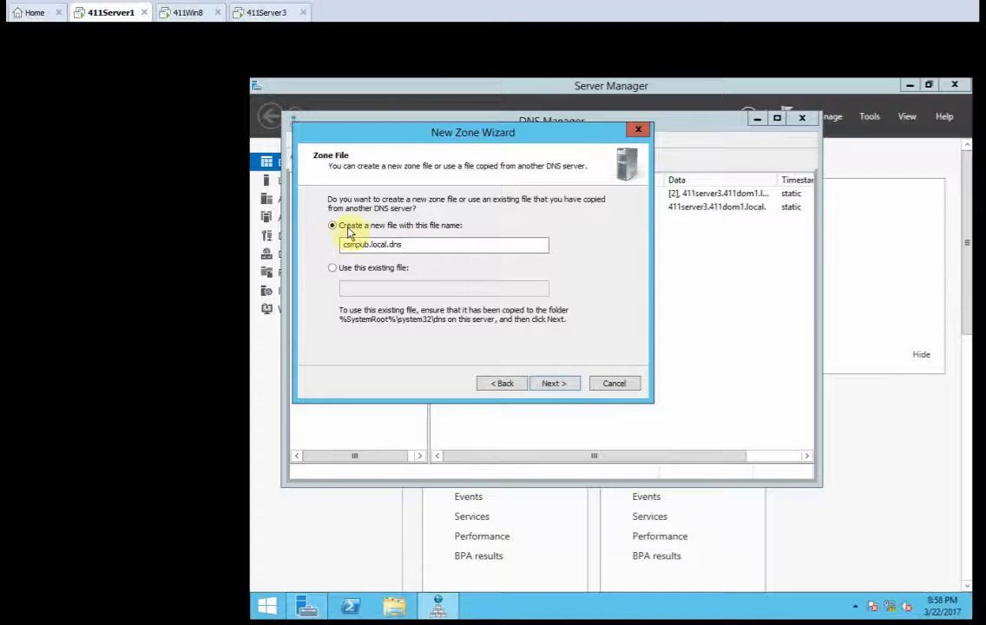
left_click(554, 383)
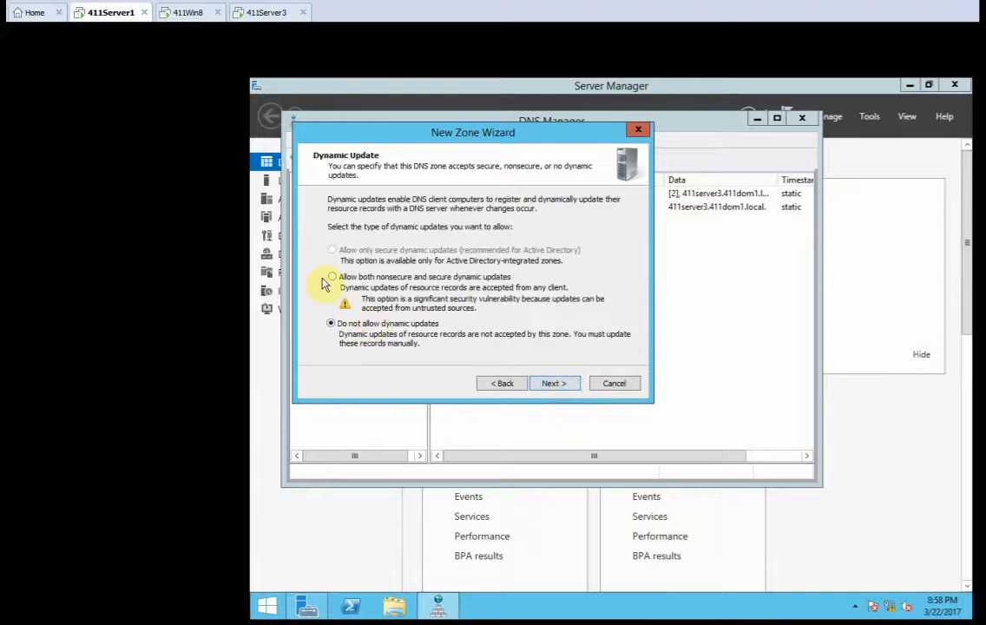
left_click(332, 276)
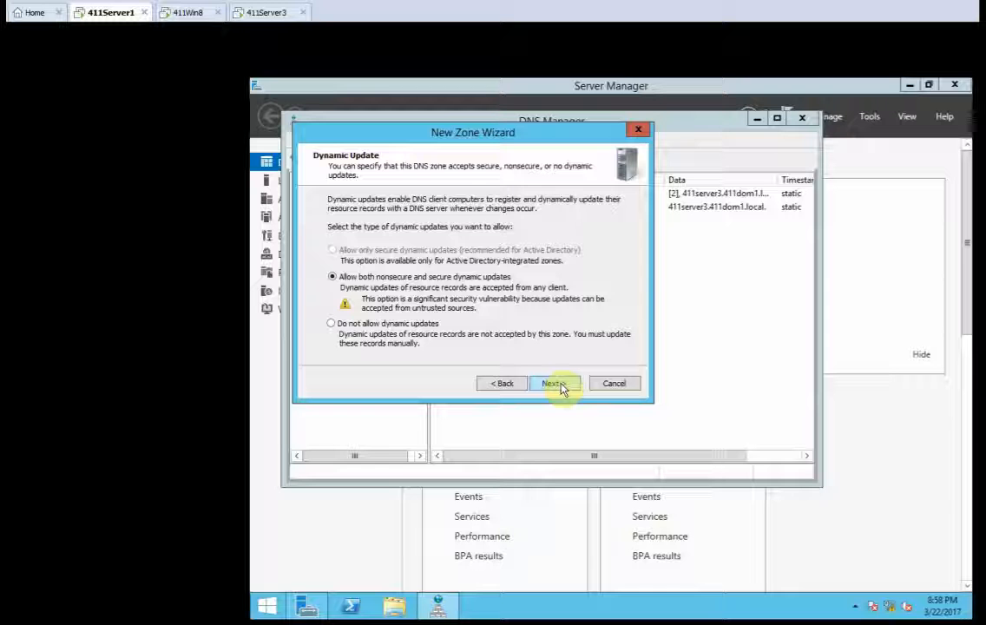
left_click(555, 383)
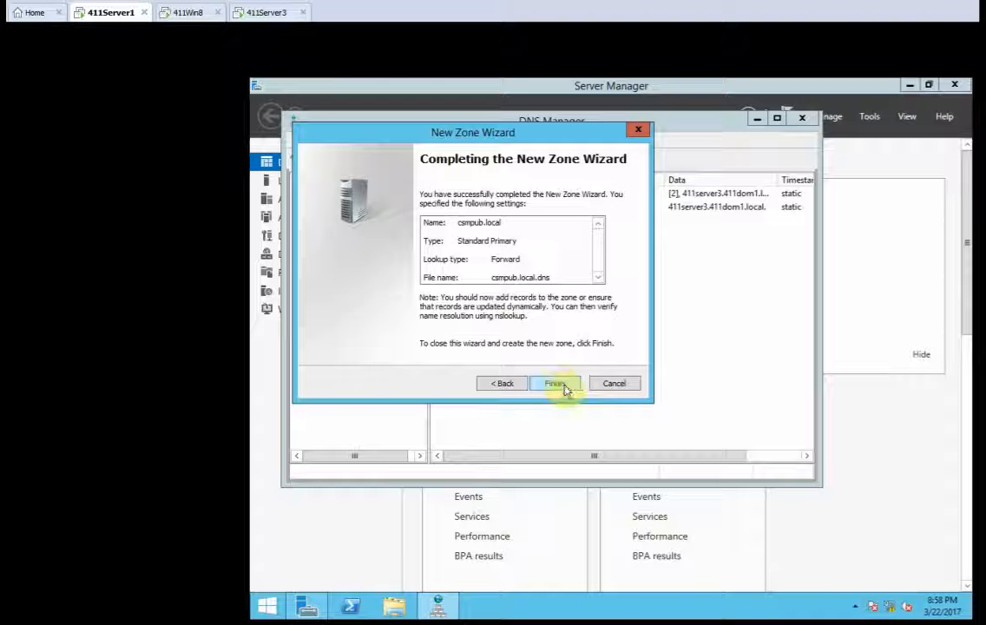
Finish the wizard and view csmpub.local's SOA and NS records
left_click(556, 383)
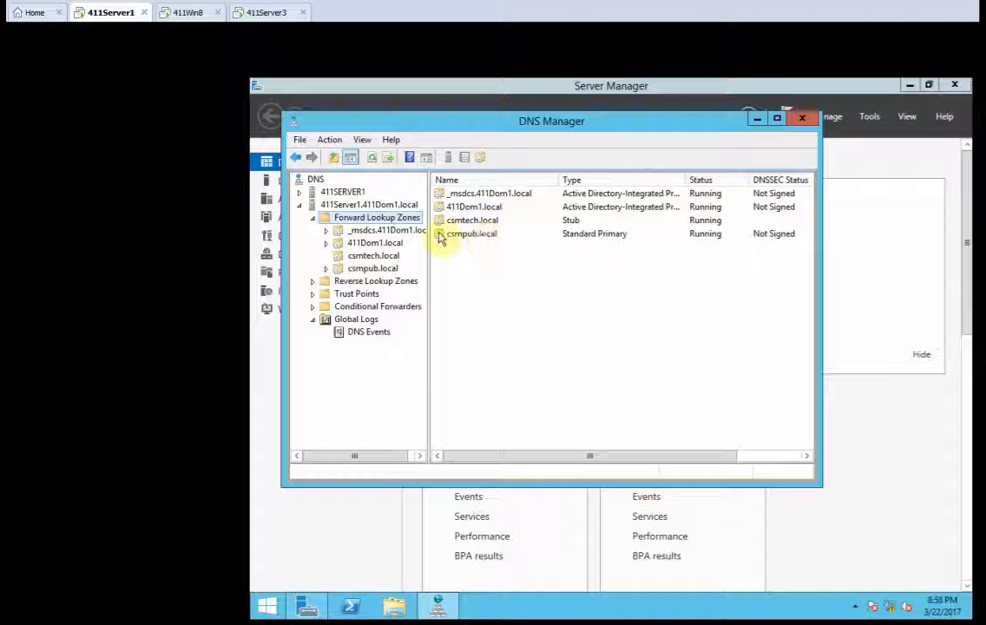
mouse_move(509, 238)
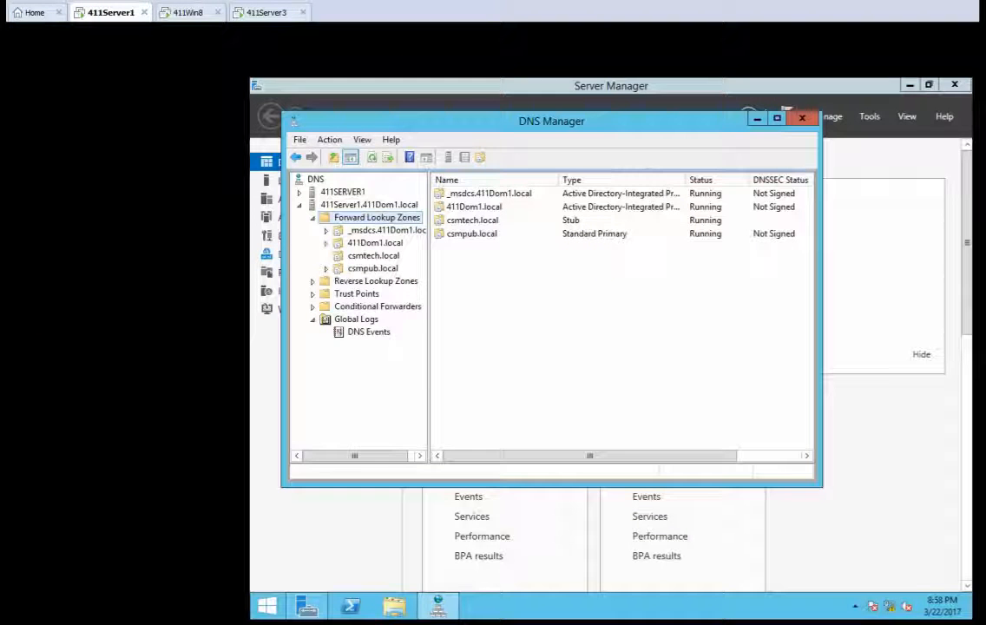
mouse_move(250, 326)
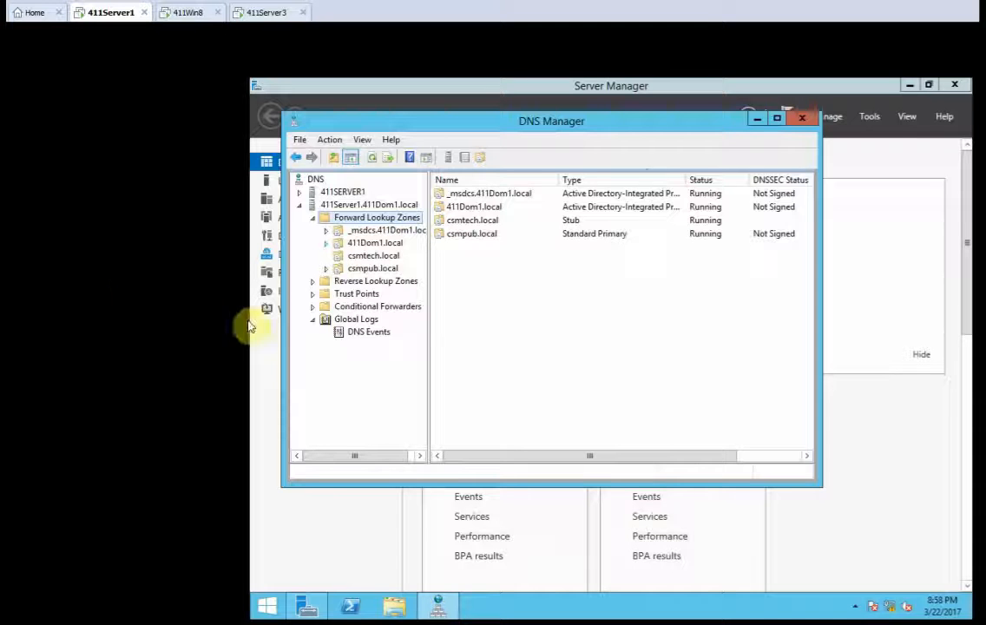
left_click(373, 269)
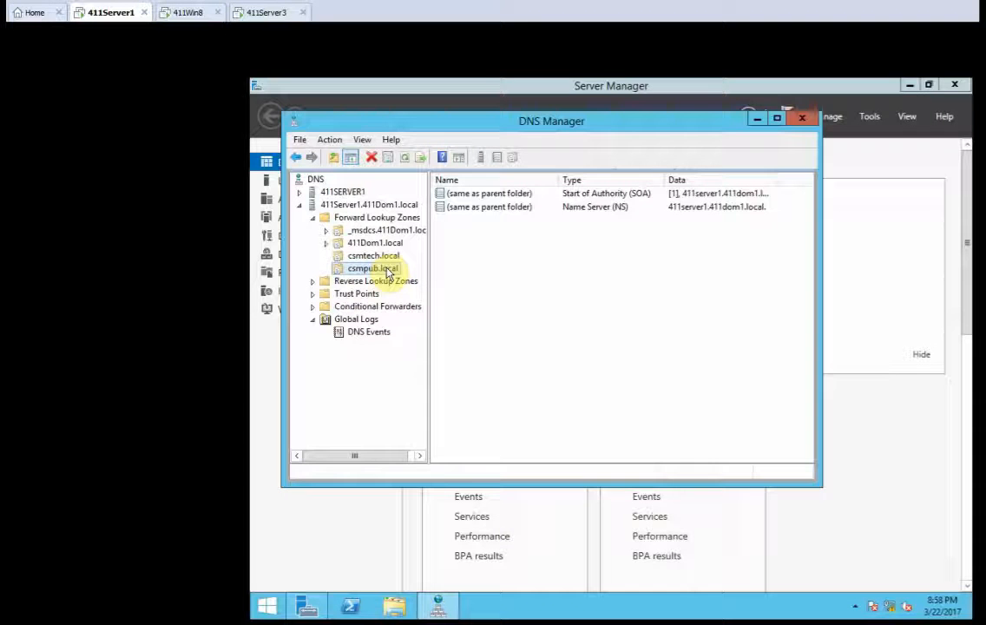
Add a www host (A) record pointing to 10.11.1.170 to csmpub.local
right_click(372, 268)
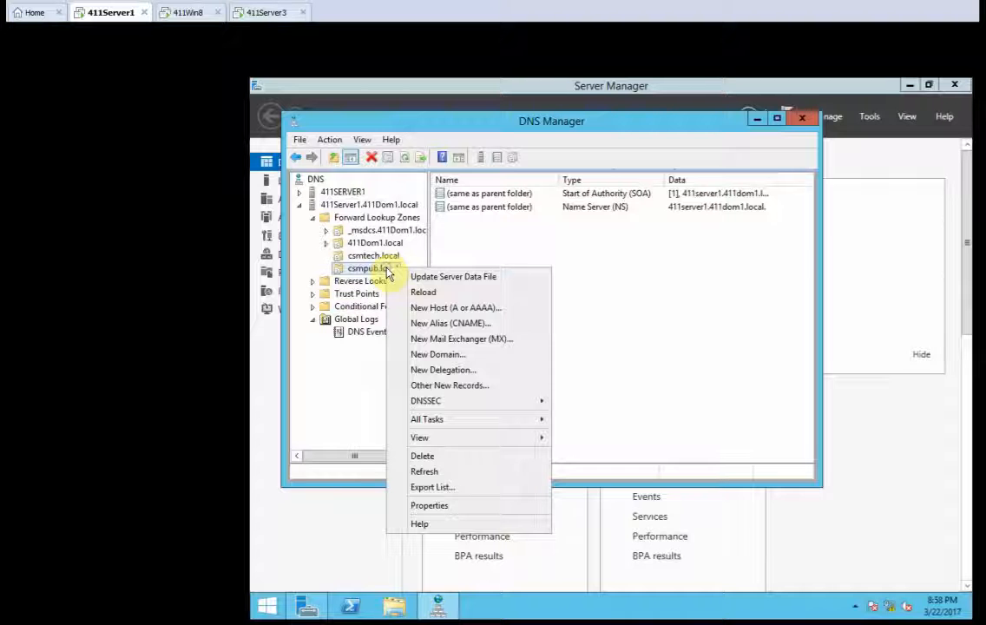
mouse_move(453, 282)
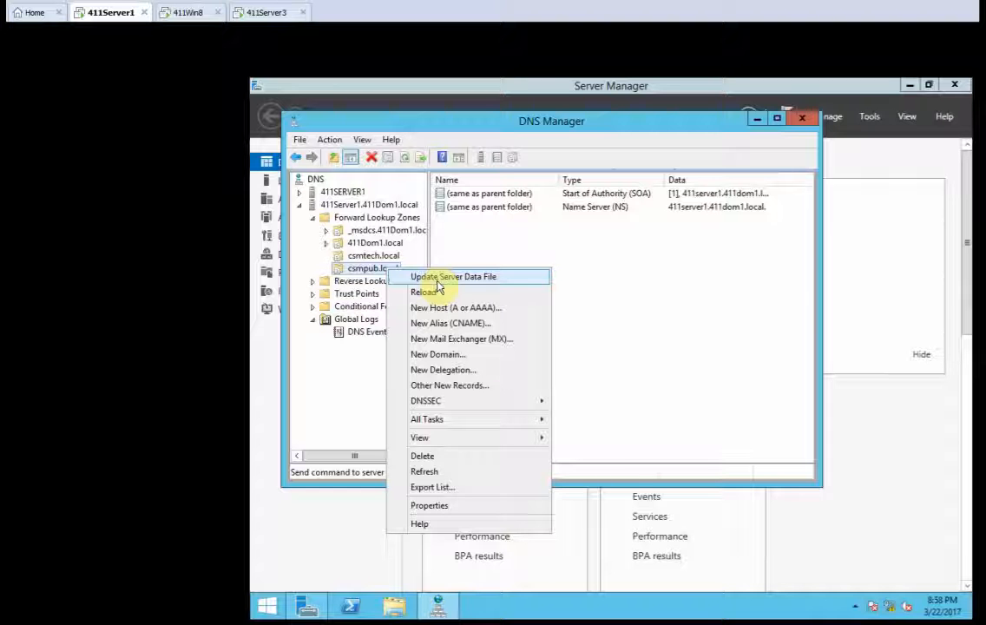
left_click(455, 307)
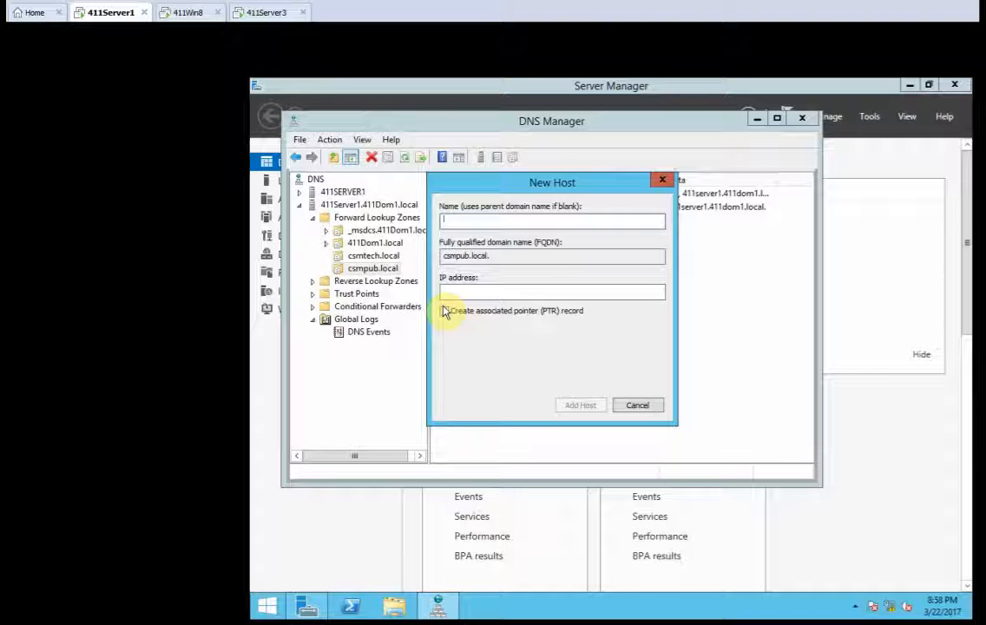
type("www")
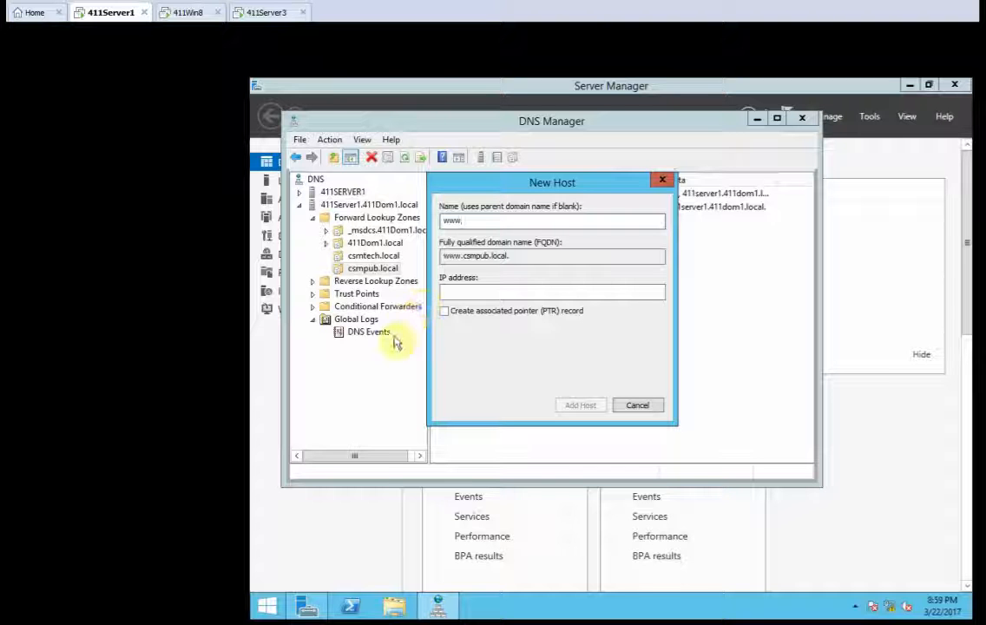
left_click(552, 291)
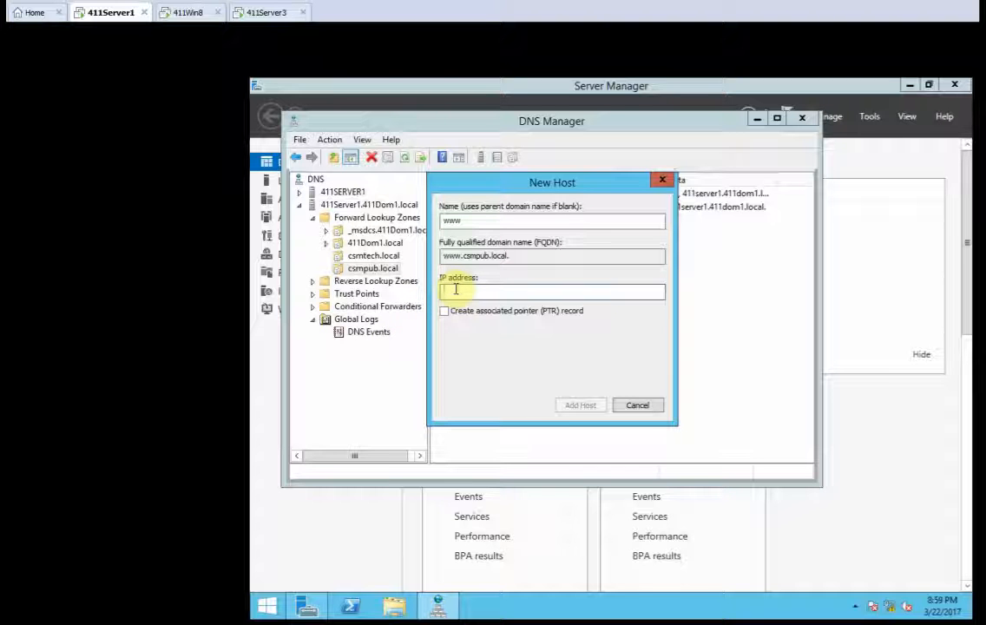
type("10.1.1.1.170")
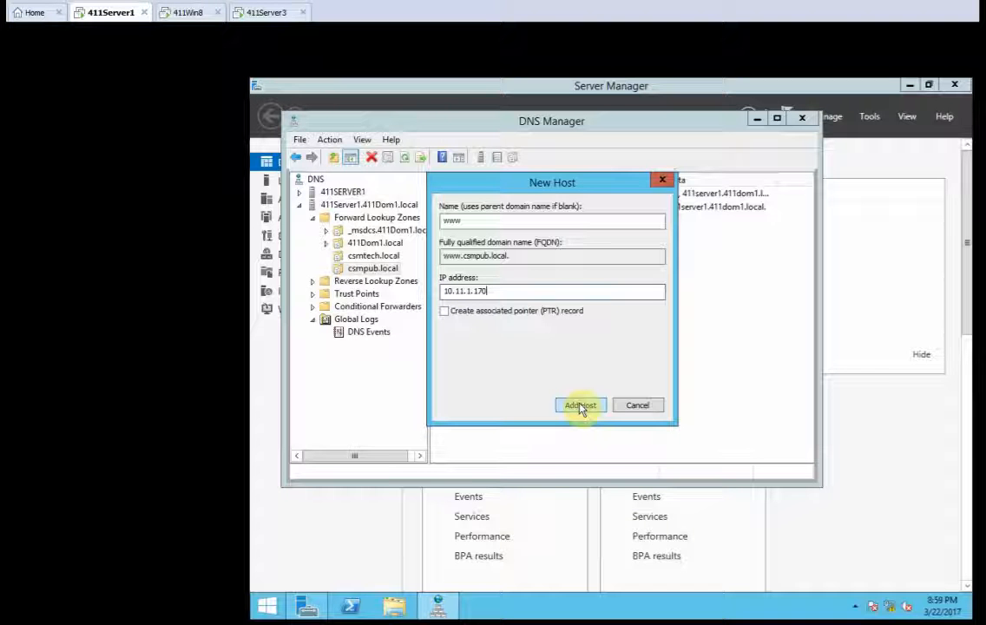
left_click(580, 404)
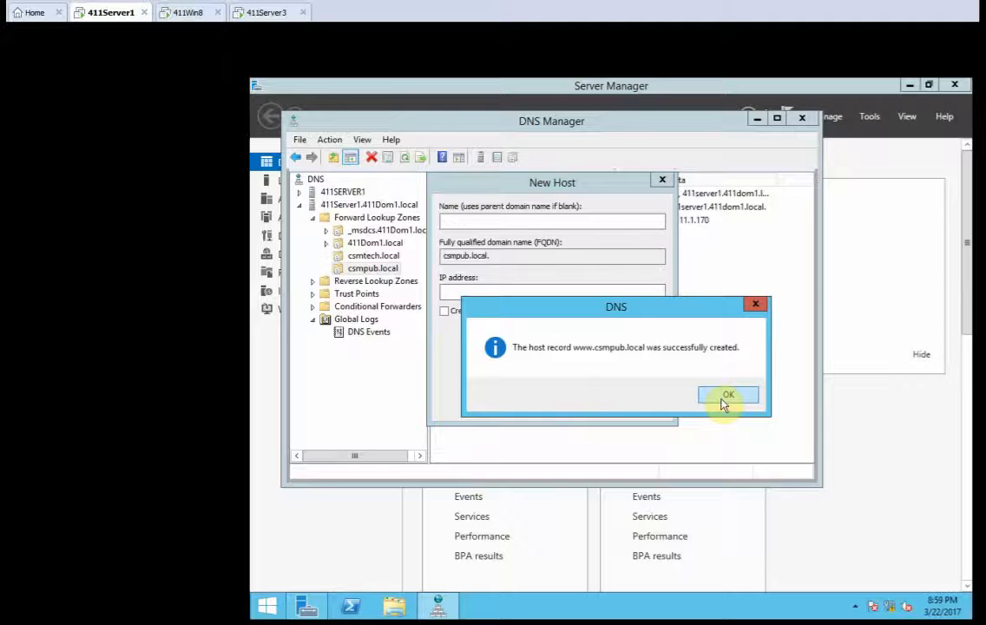
left_click(731, 394)
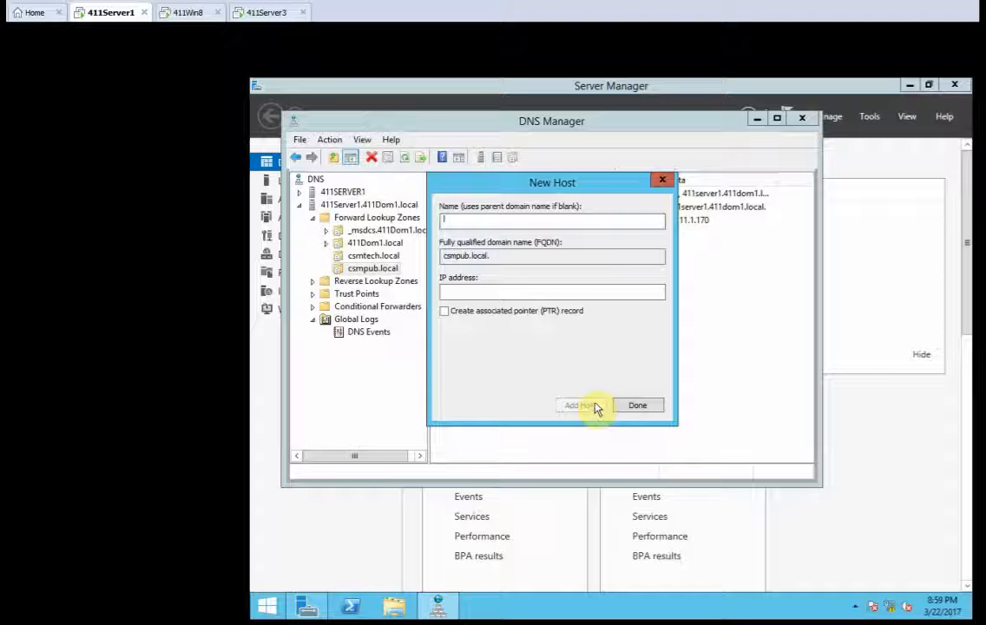
Retry adding the www host and dismiss the 'record already exists' error
type("www")
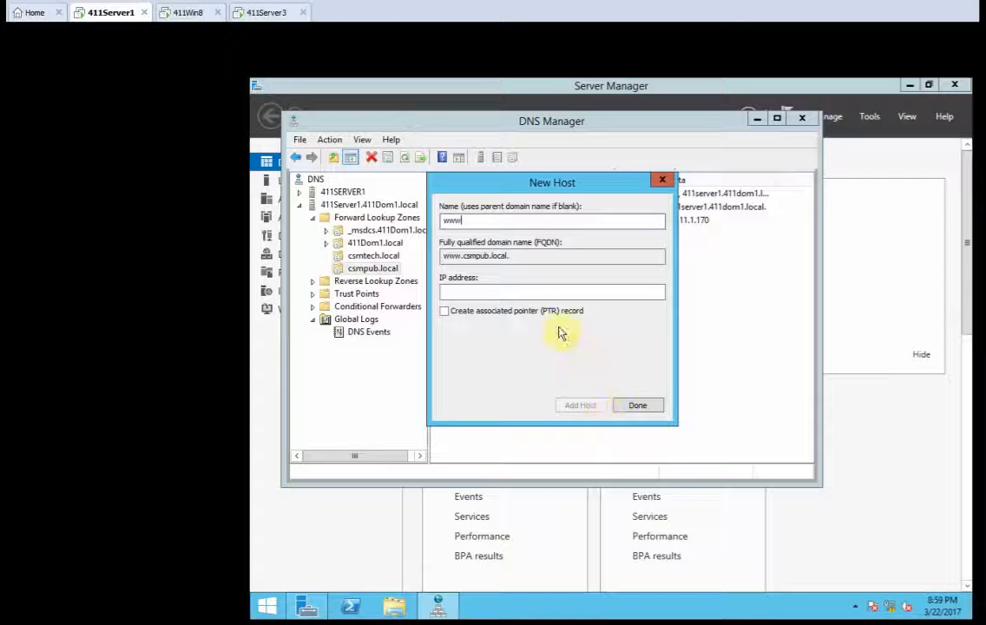
left_click(541, 291)
type("10.11.1.170")
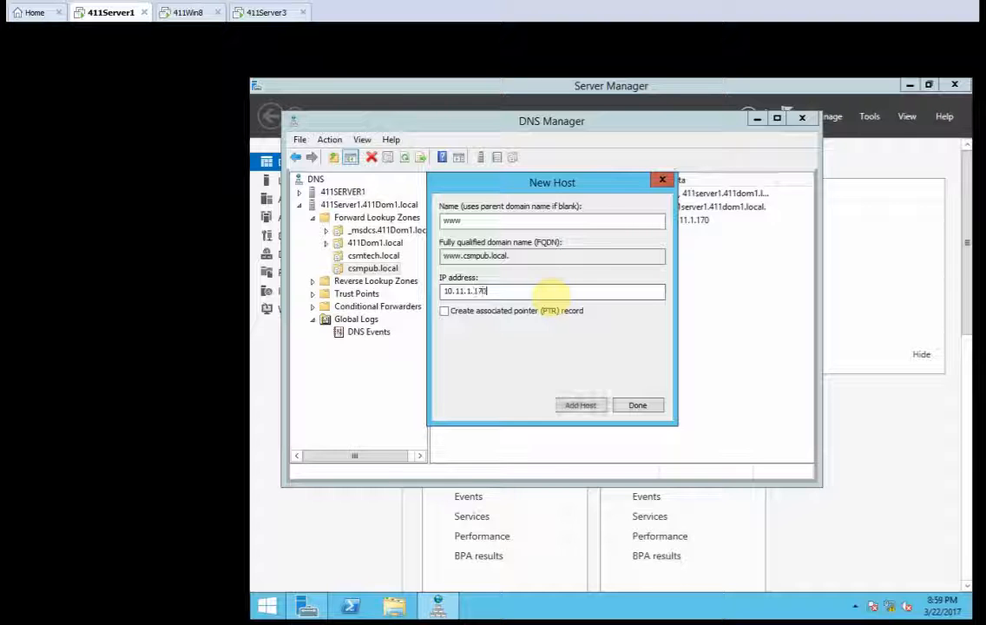
left_click(580, 404)
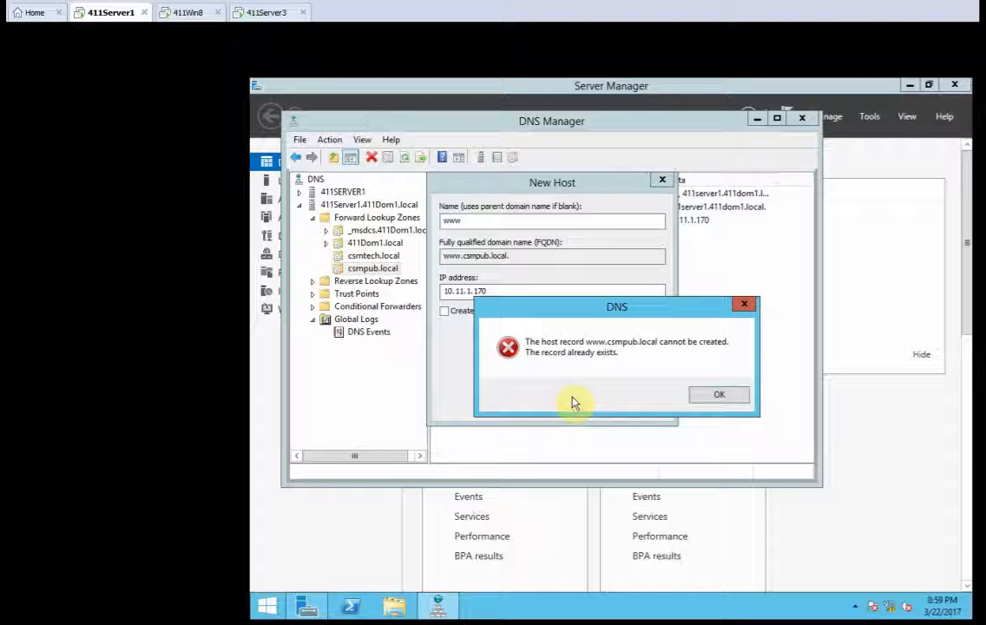
left_click(719, 395)
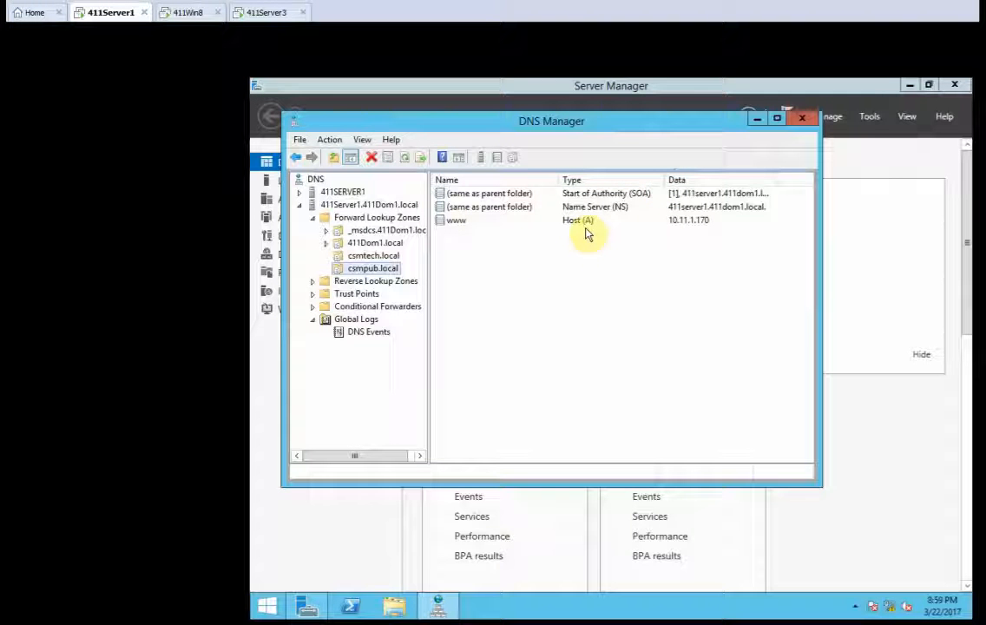
mouse_move(572, 241)
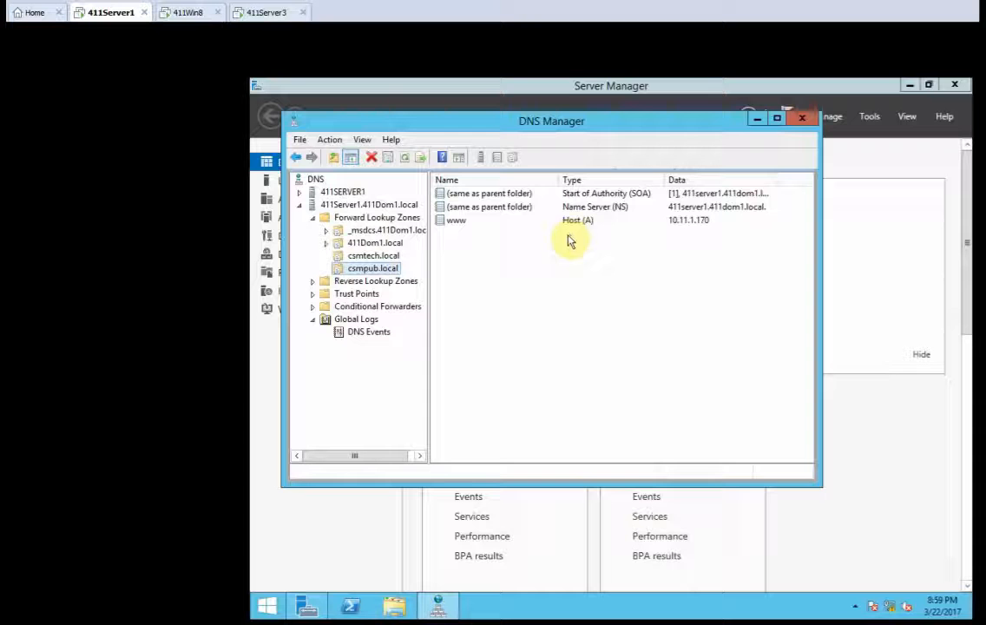
left_click(265, 12)
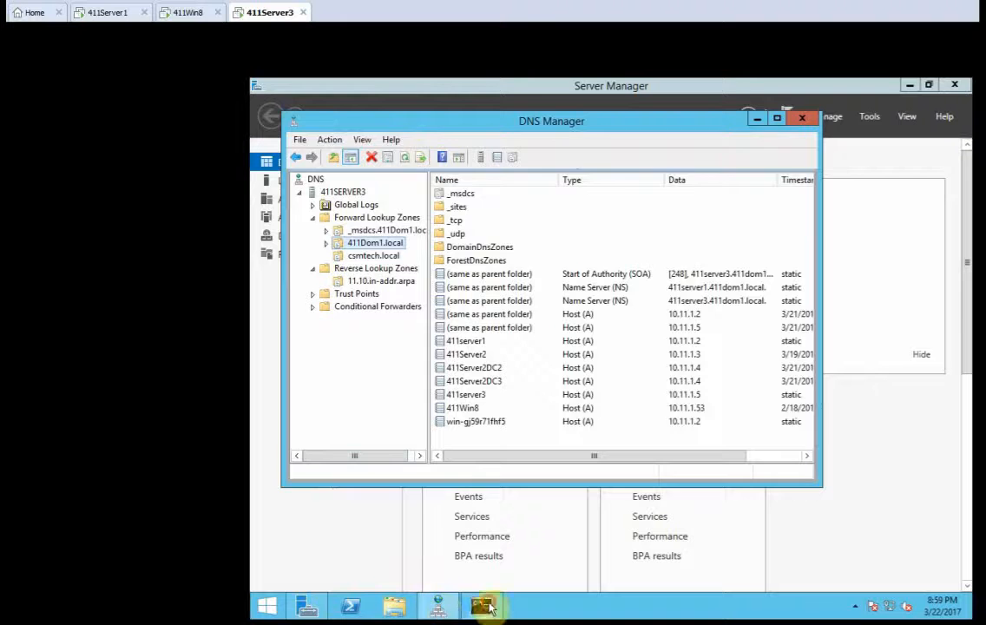
left_click(482, 605)
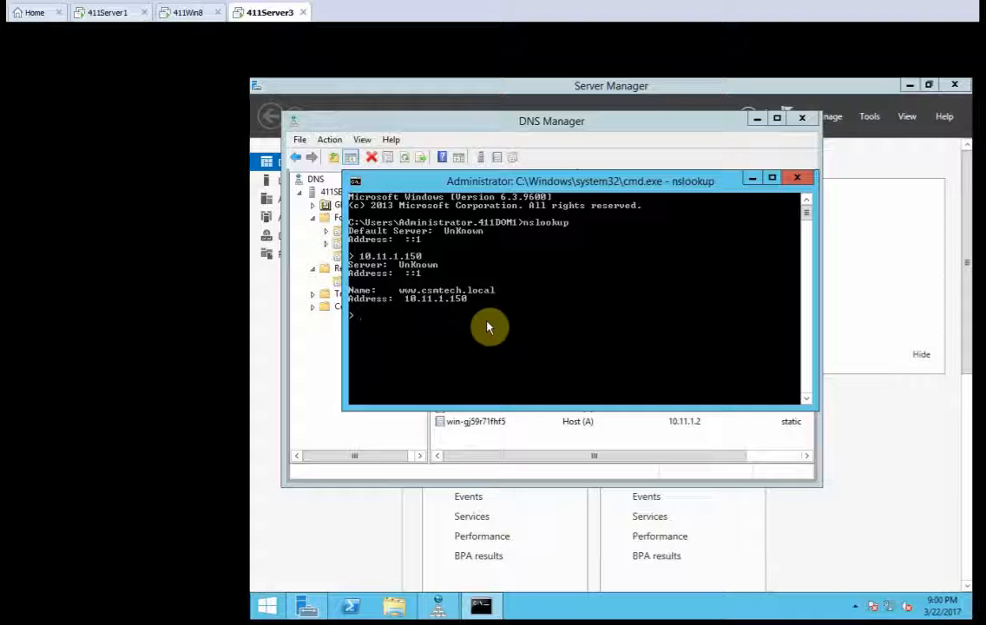
type("nslookup")
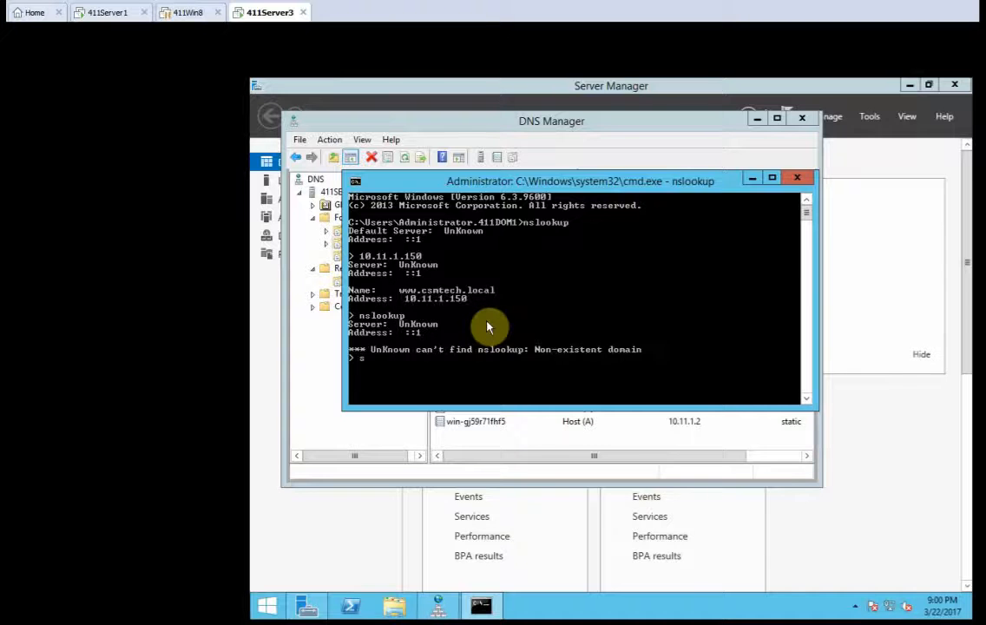
type("erver")
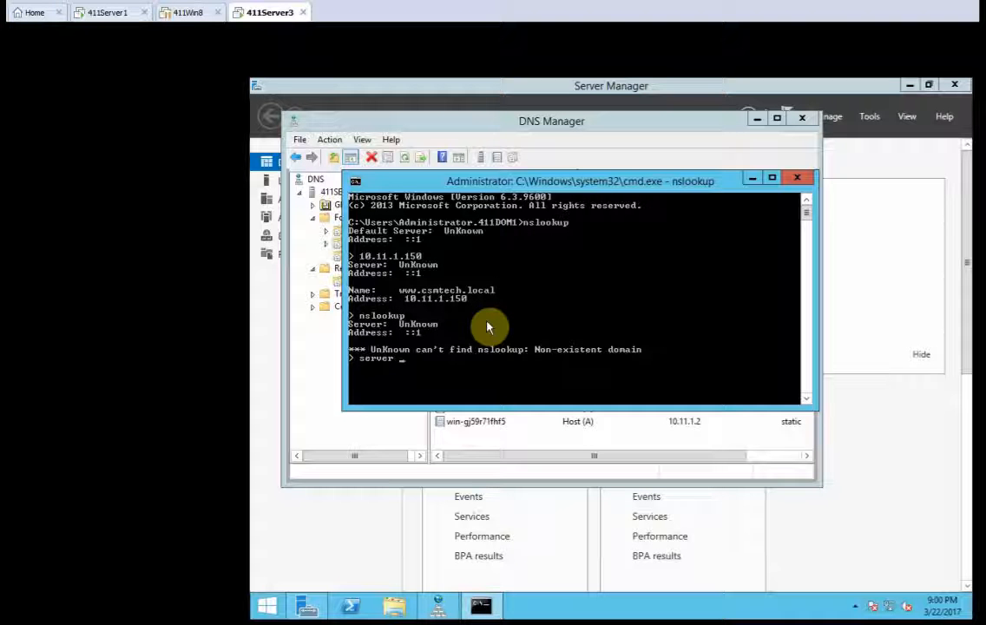
type("10.11.1.")
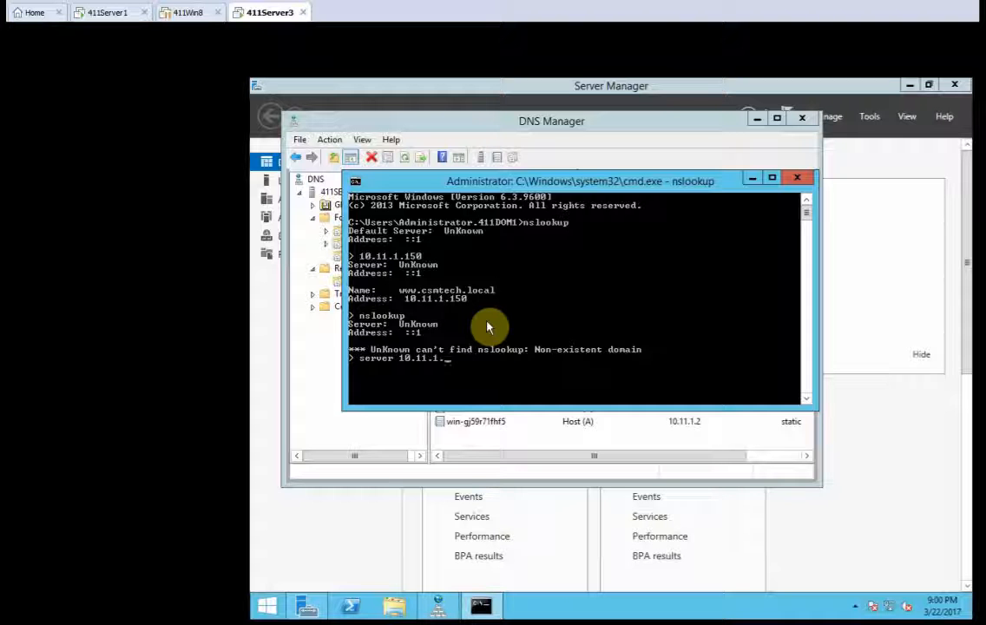
type("5")
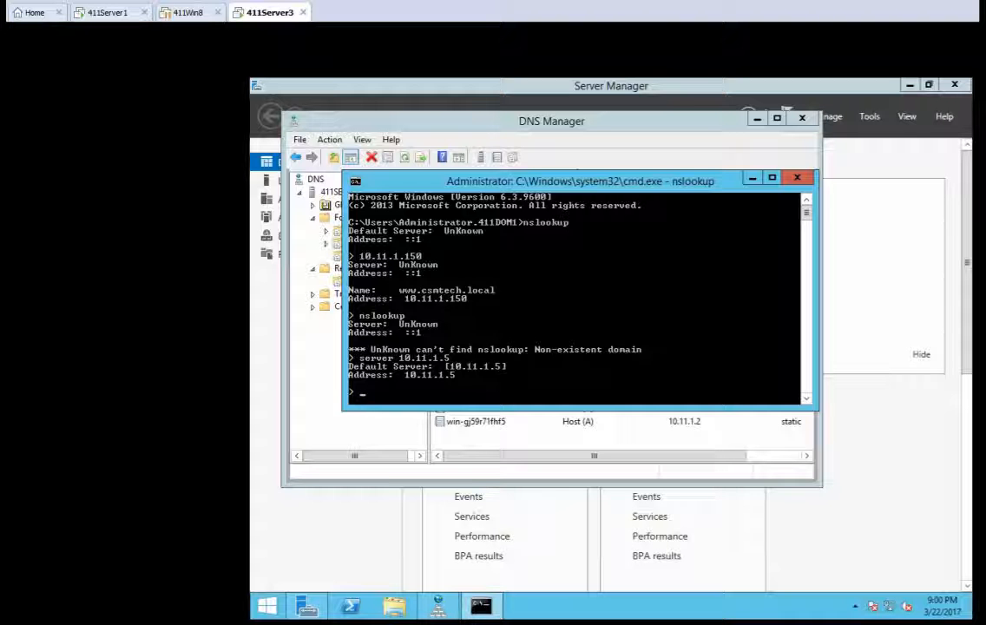
mouse_move(168, 446)
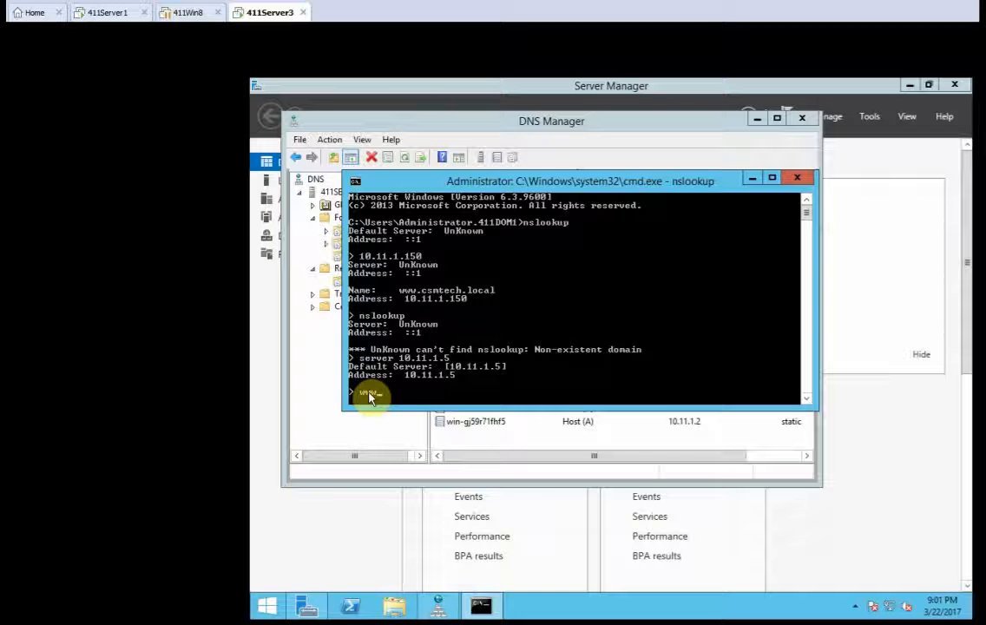
type("www.csm")
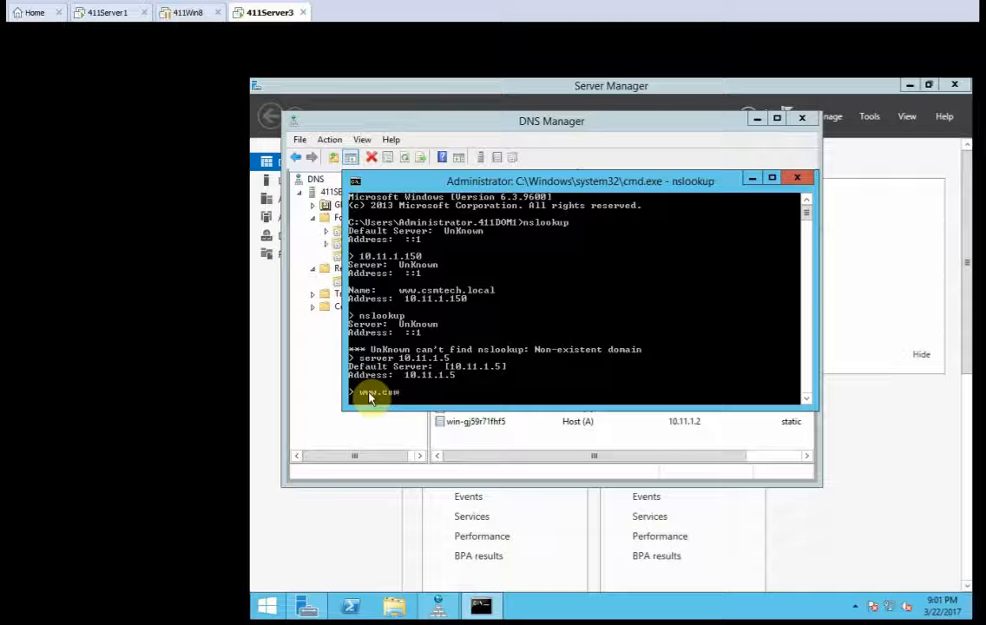
type("pub.local")
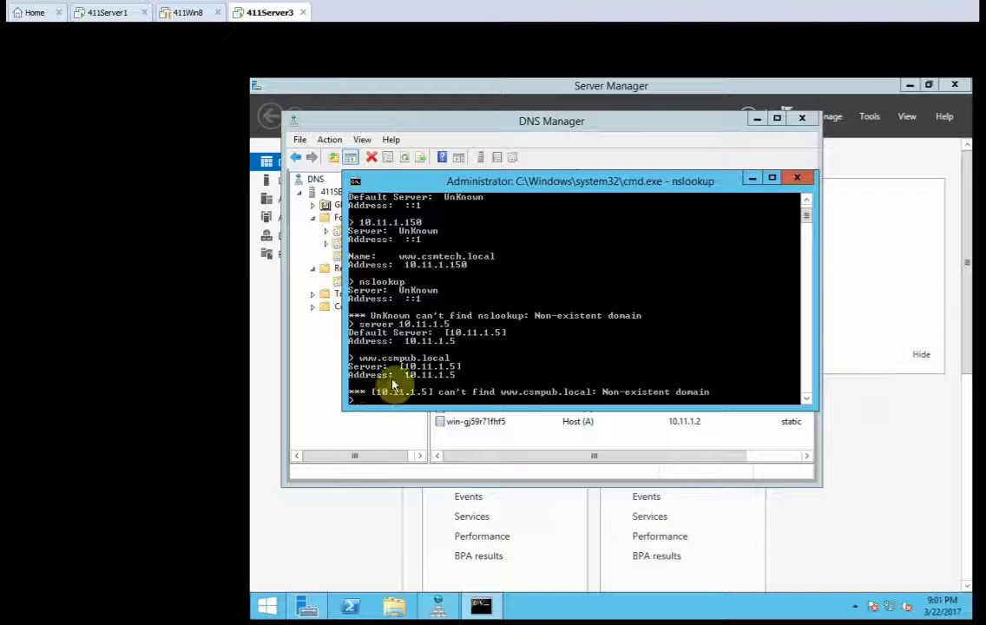
mouse_move(732, 401)
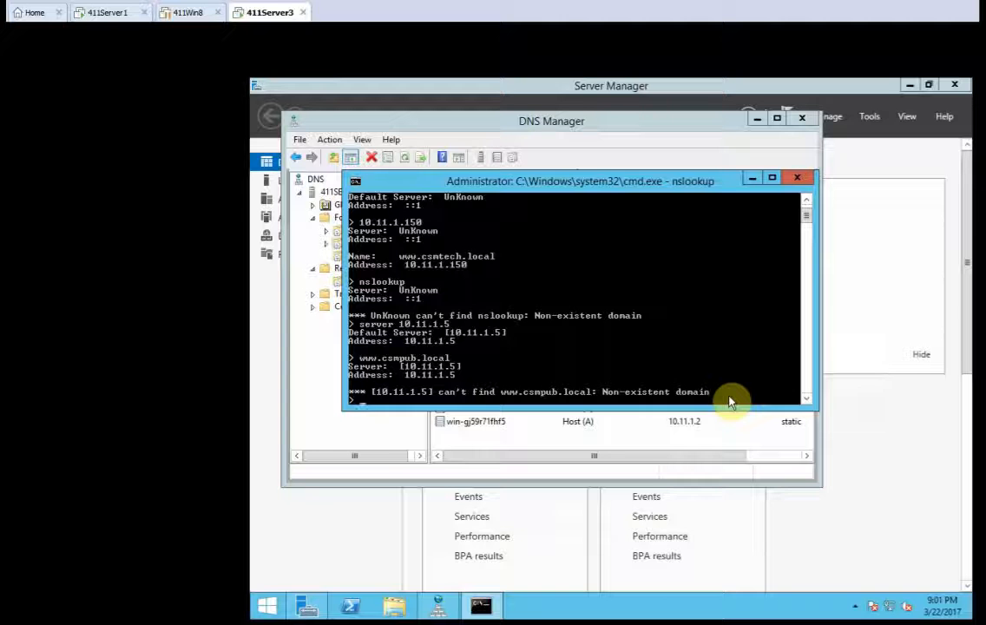
mouse_move(717, 399)
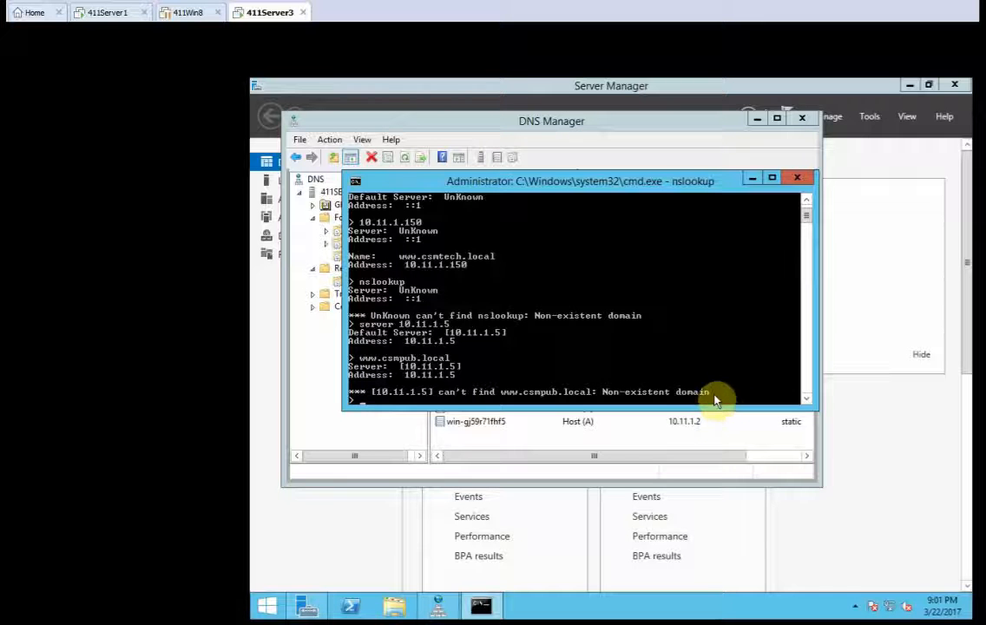
mouse_move(758, 154)
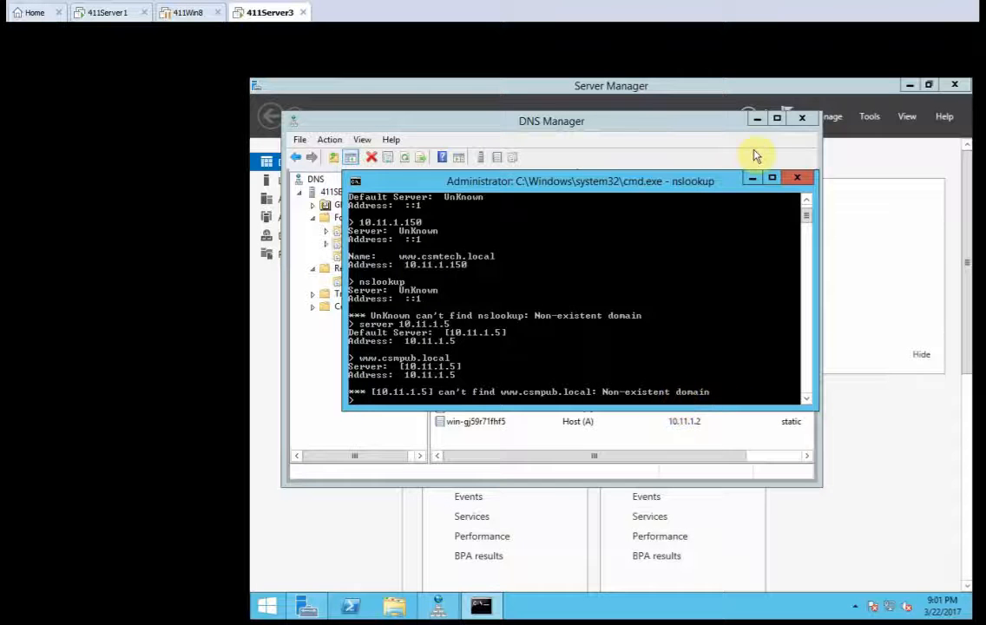
Bring DNS Manager forward and open the Conditional Forwarders context menu
left_click(797, 178)
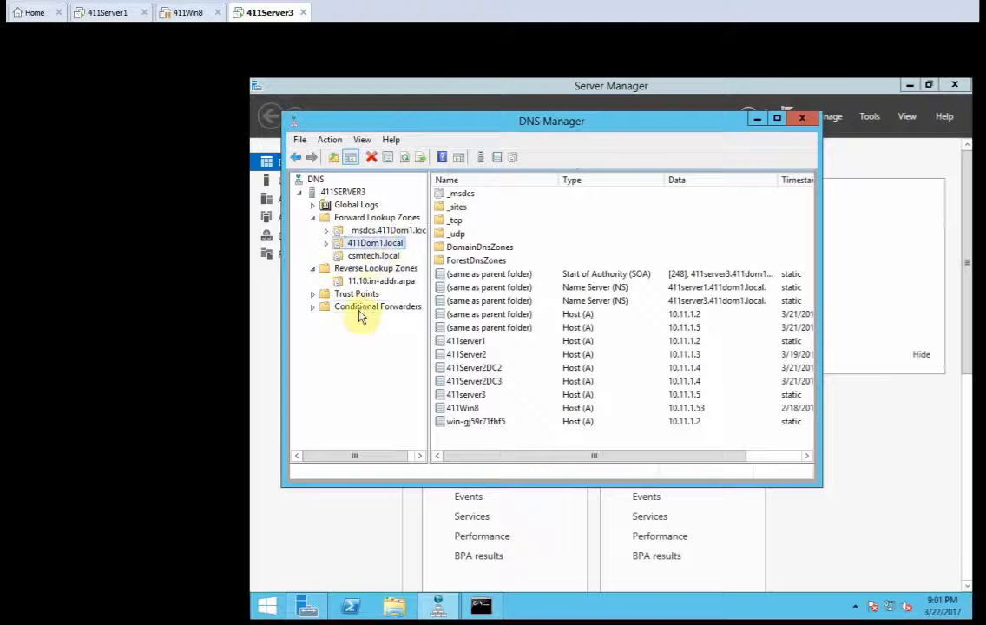
left_click(377, 305)
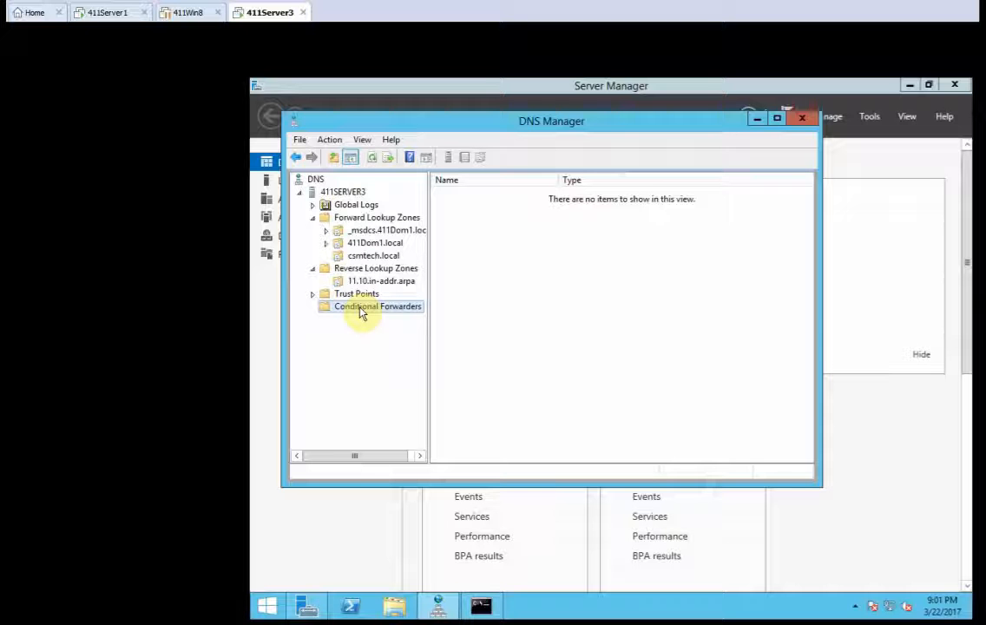
right_click(360, 306)
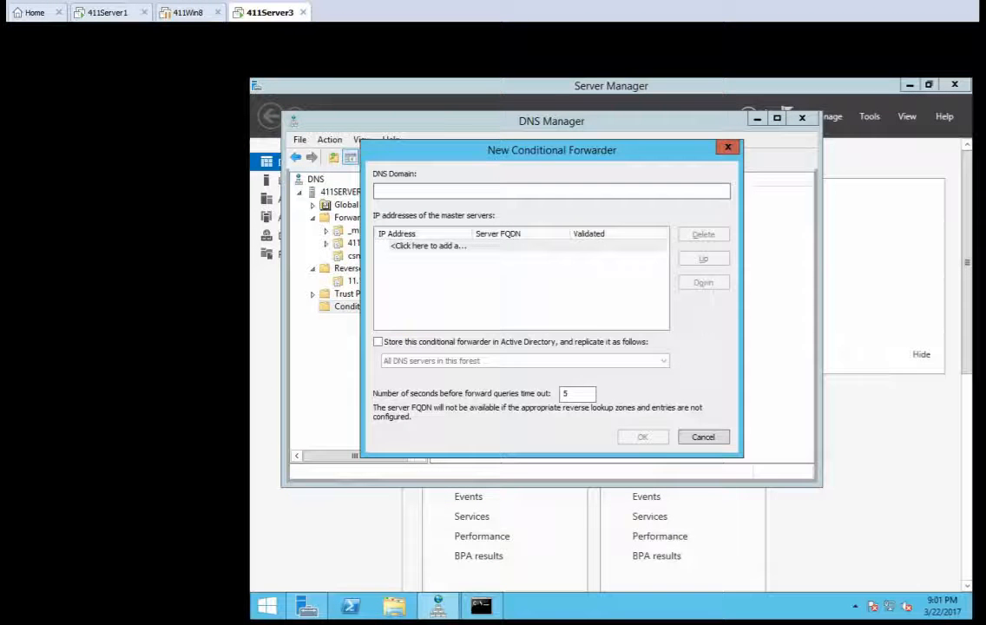
Create a conditional forwarder for csmpub.local with master server 10.11.1.2
left_click(458, 246)
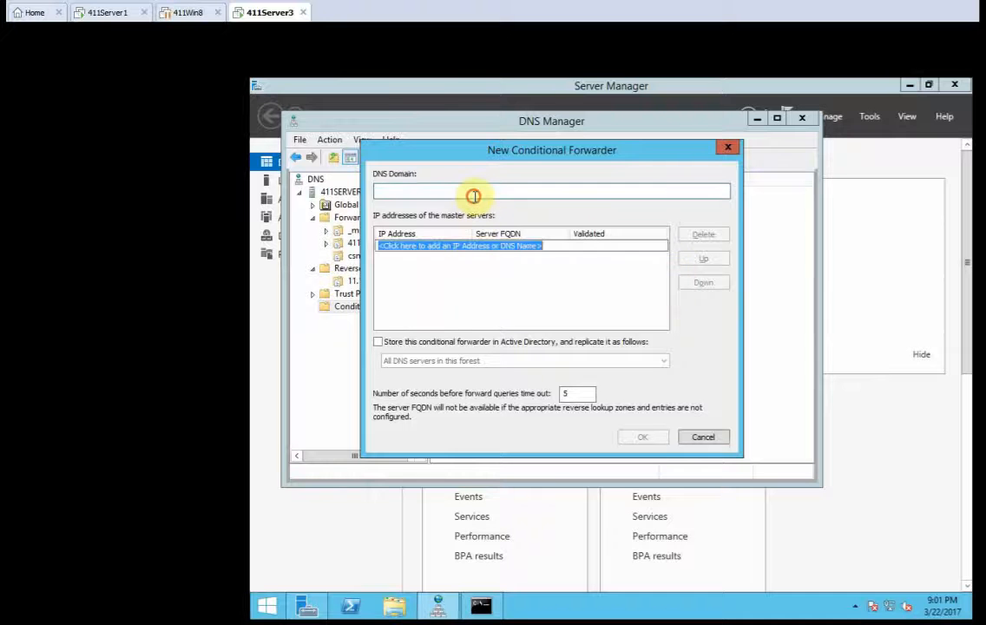
mouse_move(464, 267)
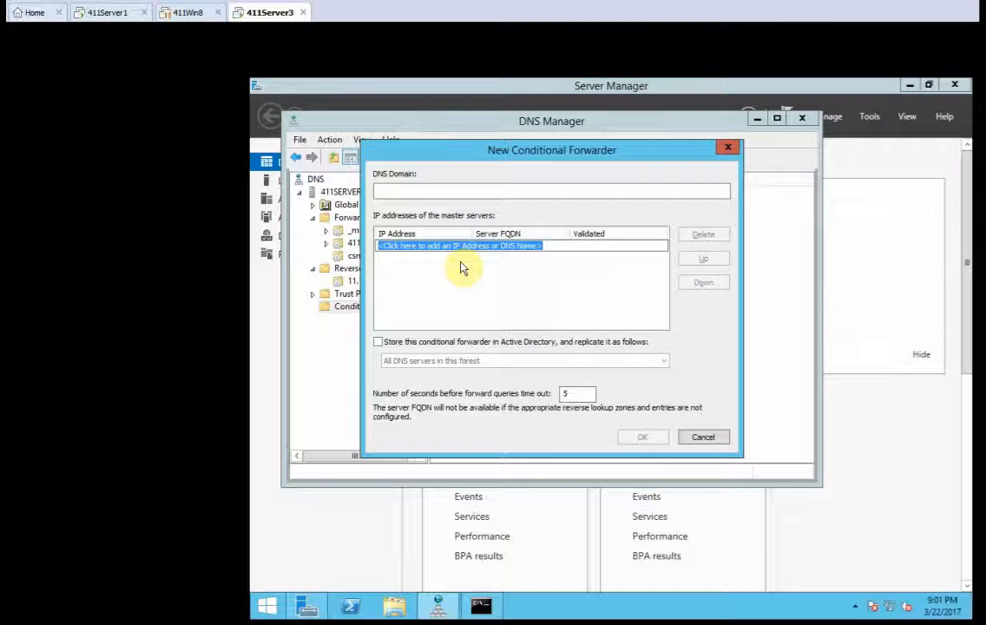
mouse_move(459, 211)
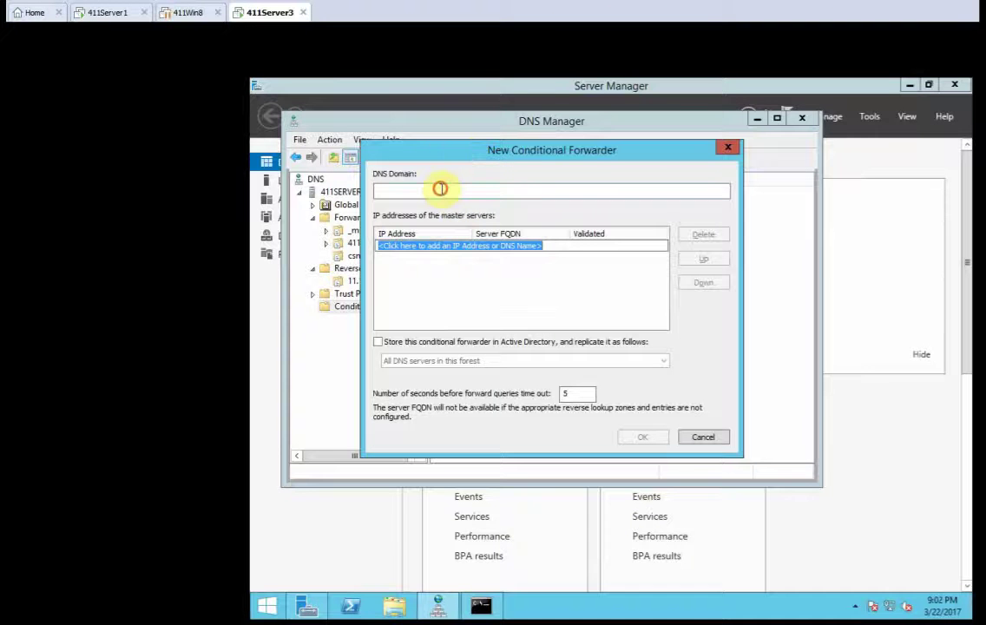
left_click(552, 190)
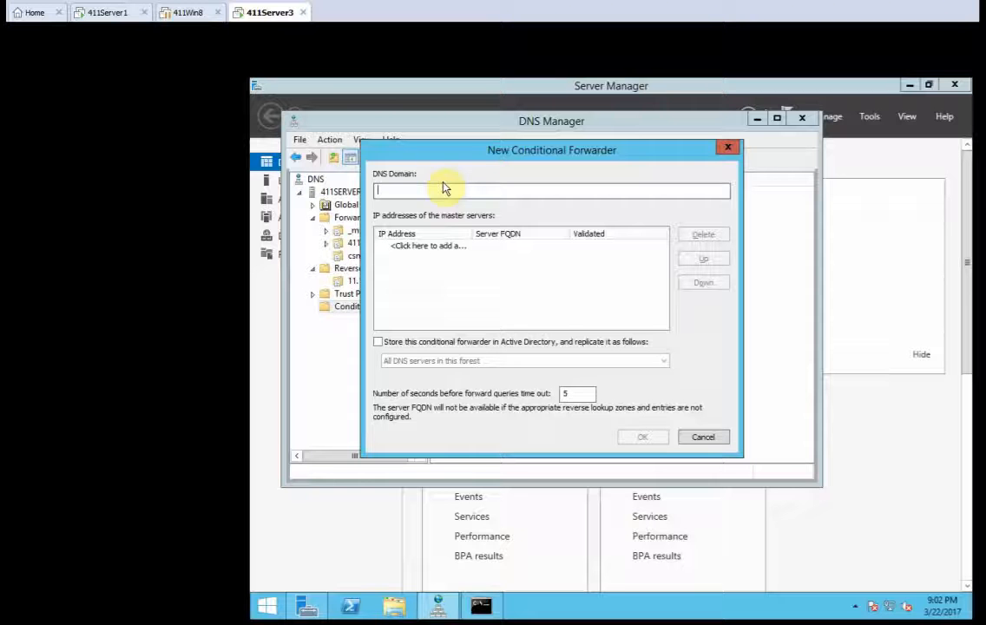
type("campubl")
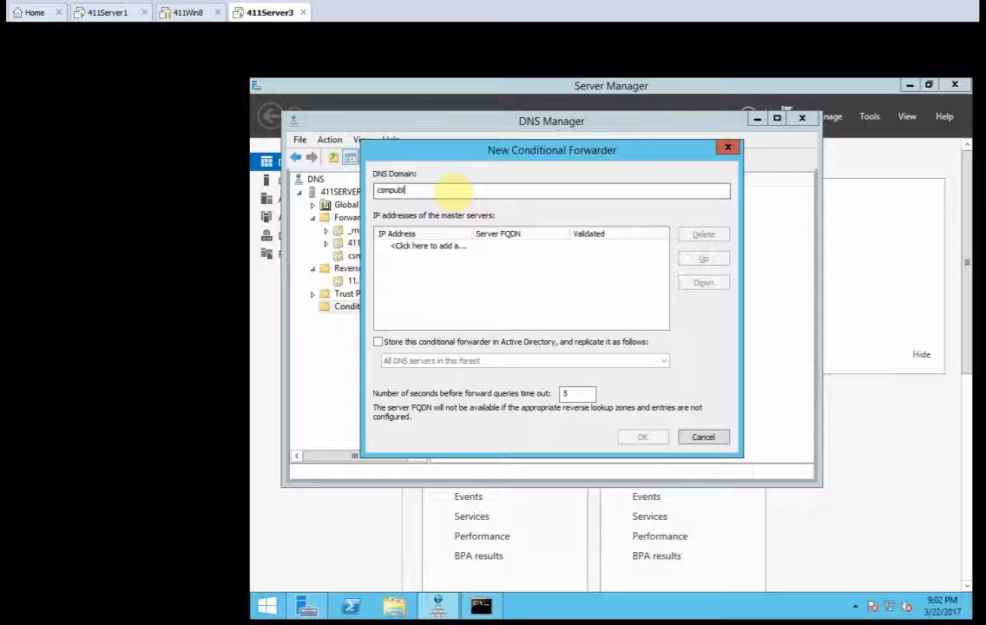
type(".lol")
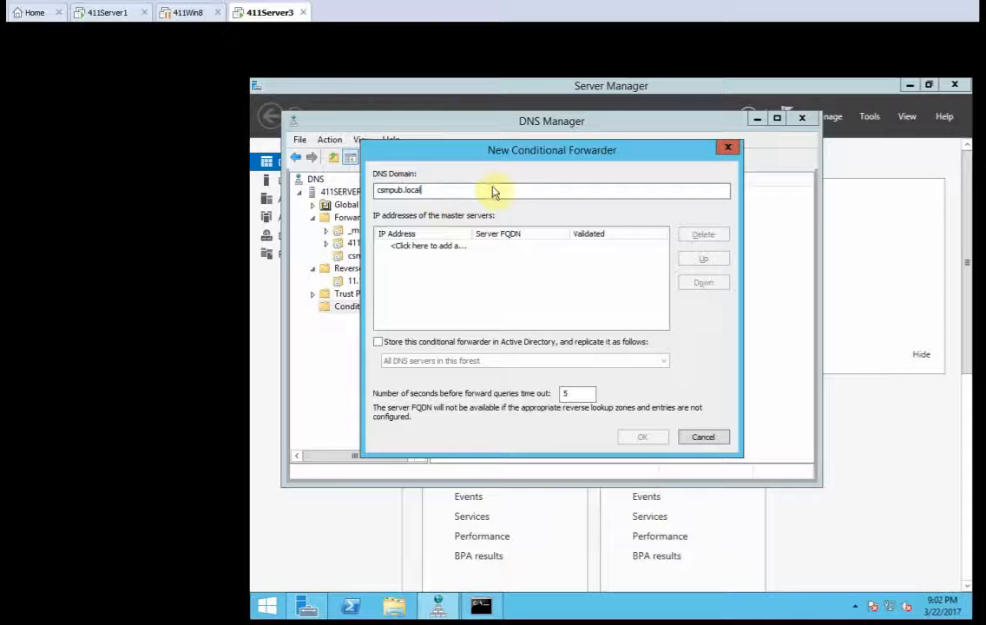
mouse_move(502, 291)
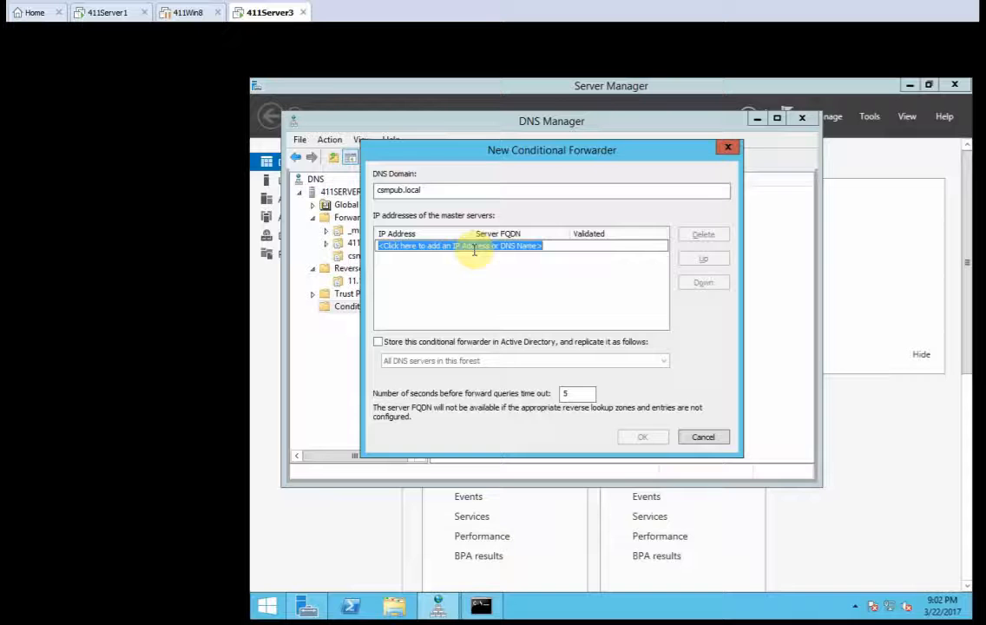
type("10.11.1.2")
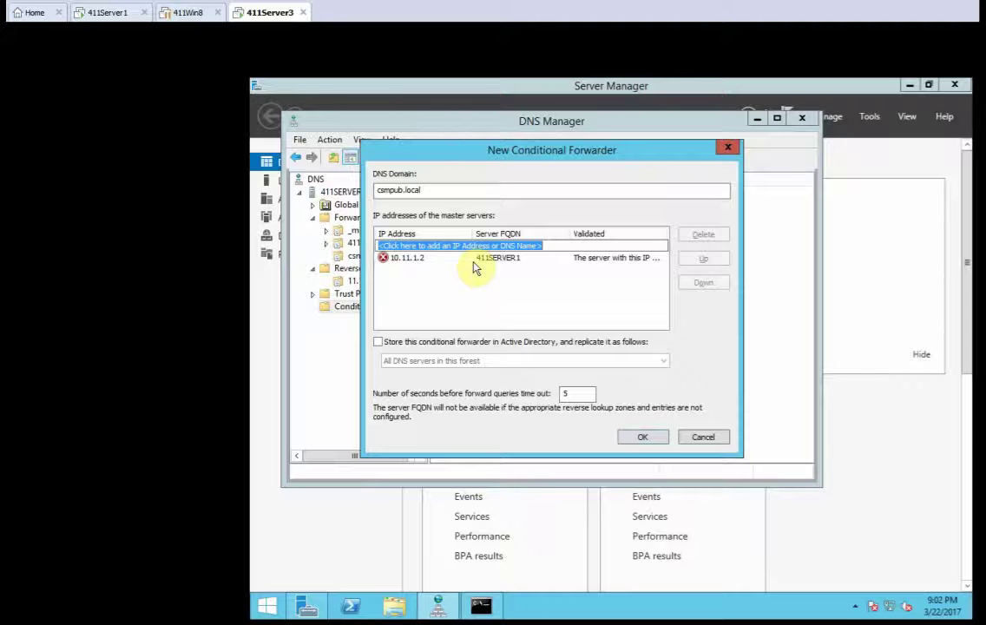
mouse_move(547, 287)
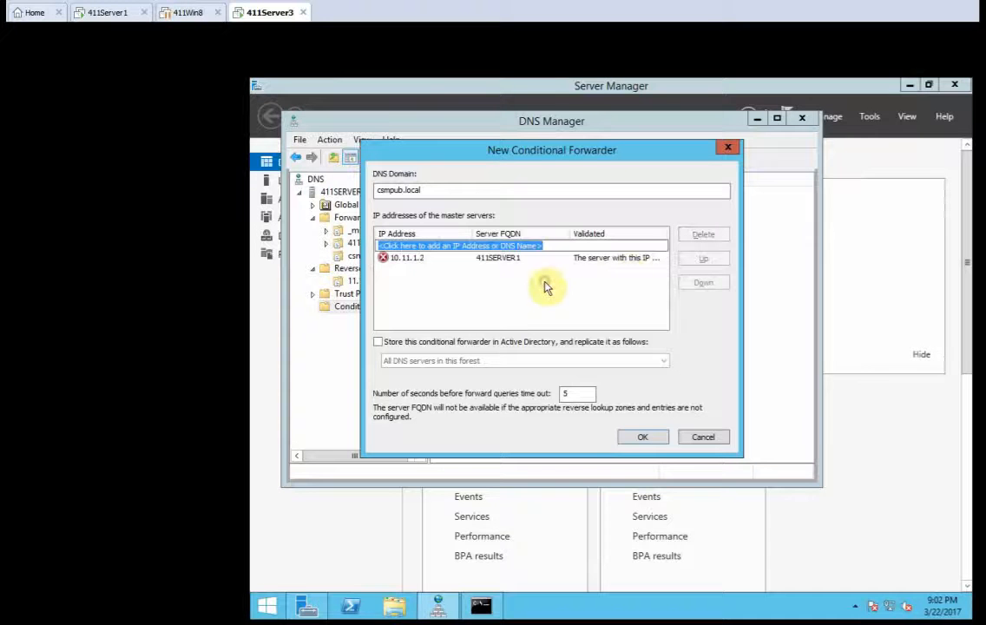
mouse_move(625, 278)
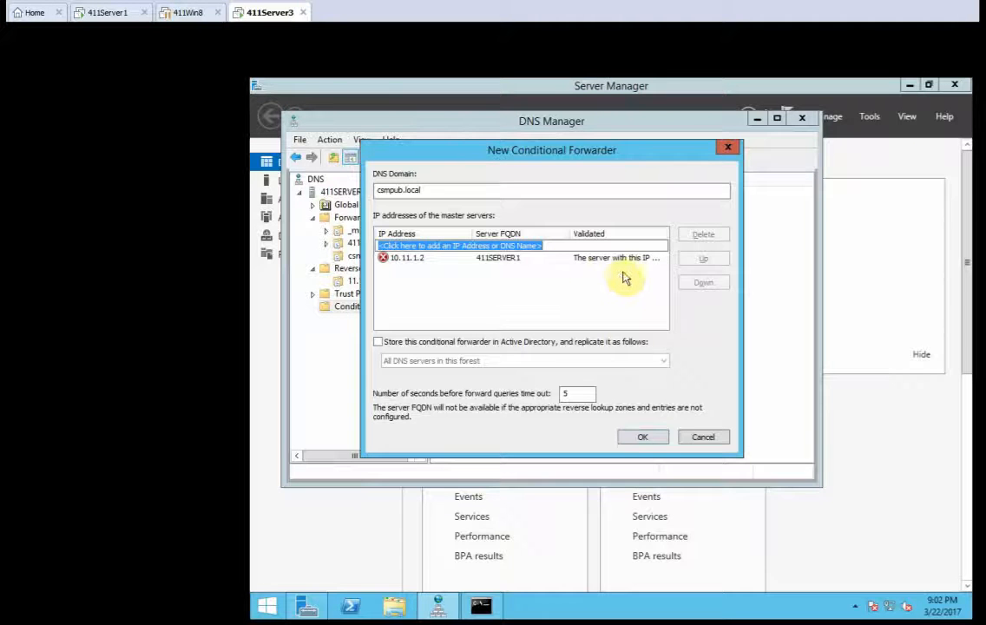
mouse_move(621, 429)
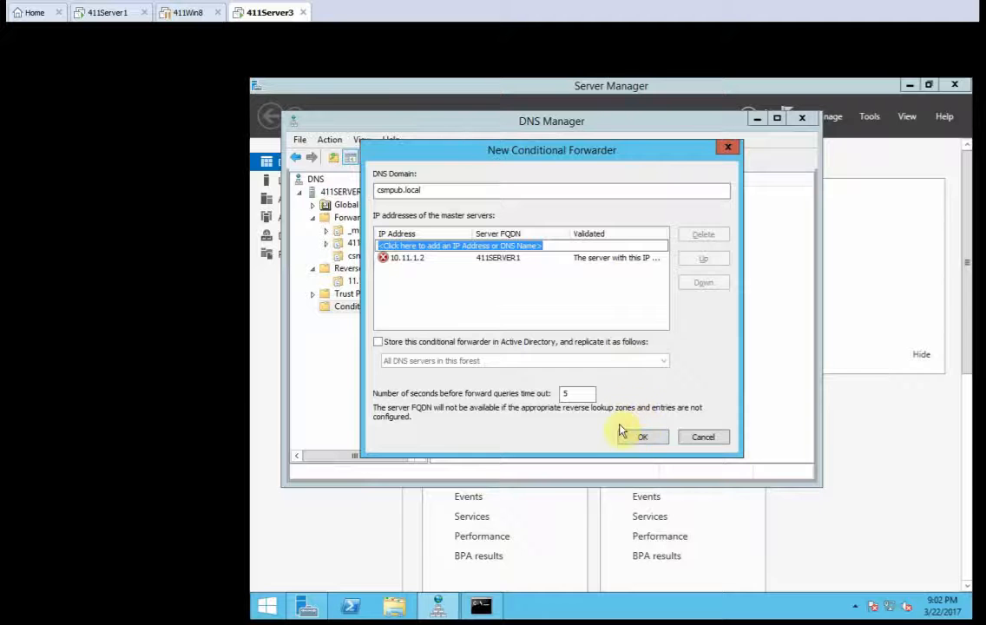
left_click(645, 437)
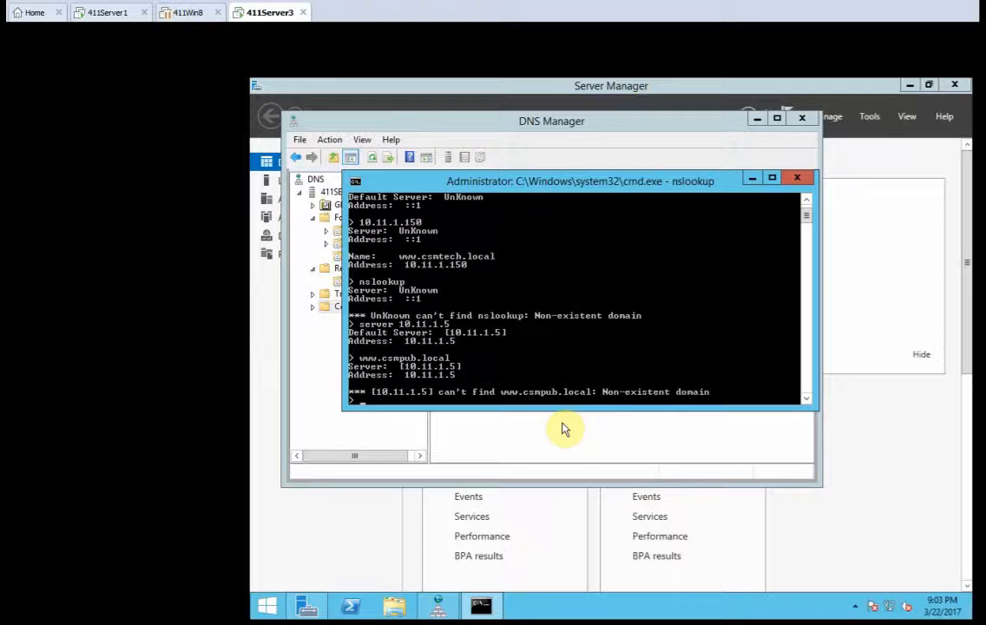
type("www.")
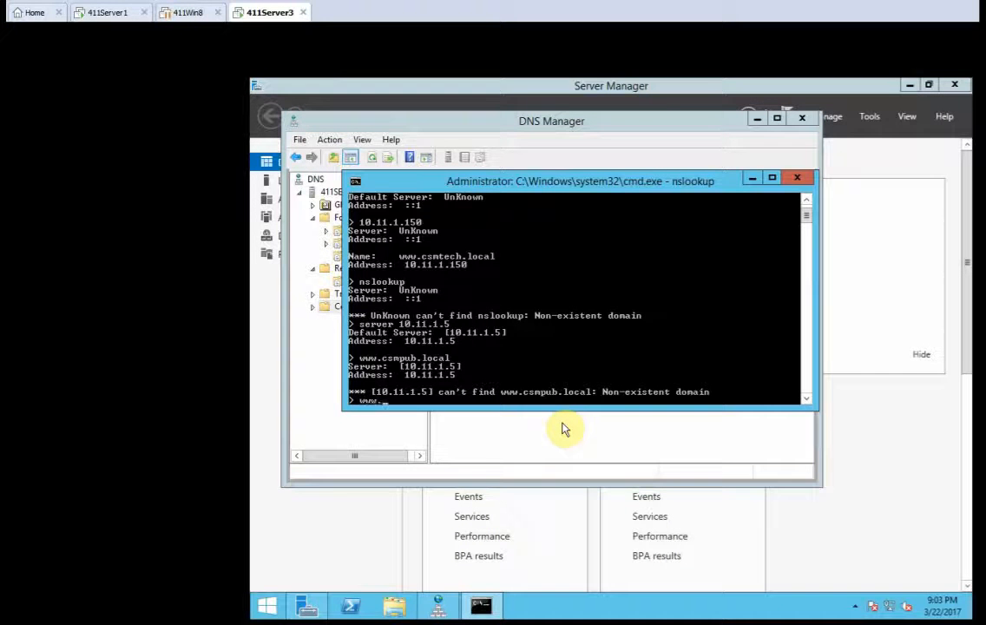
type("csmpub.local")
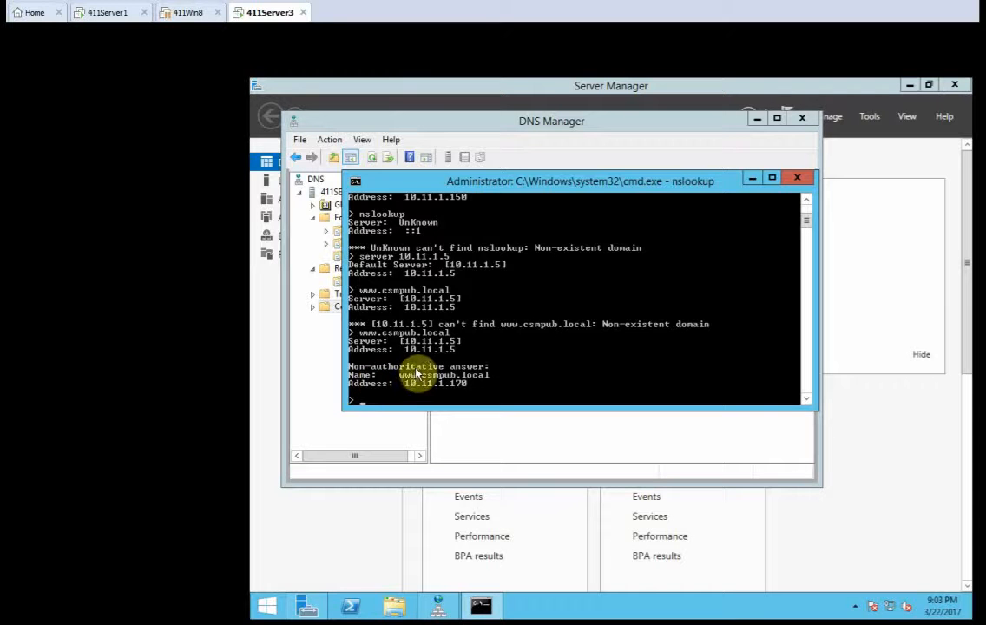
mouse_move(412, 335)
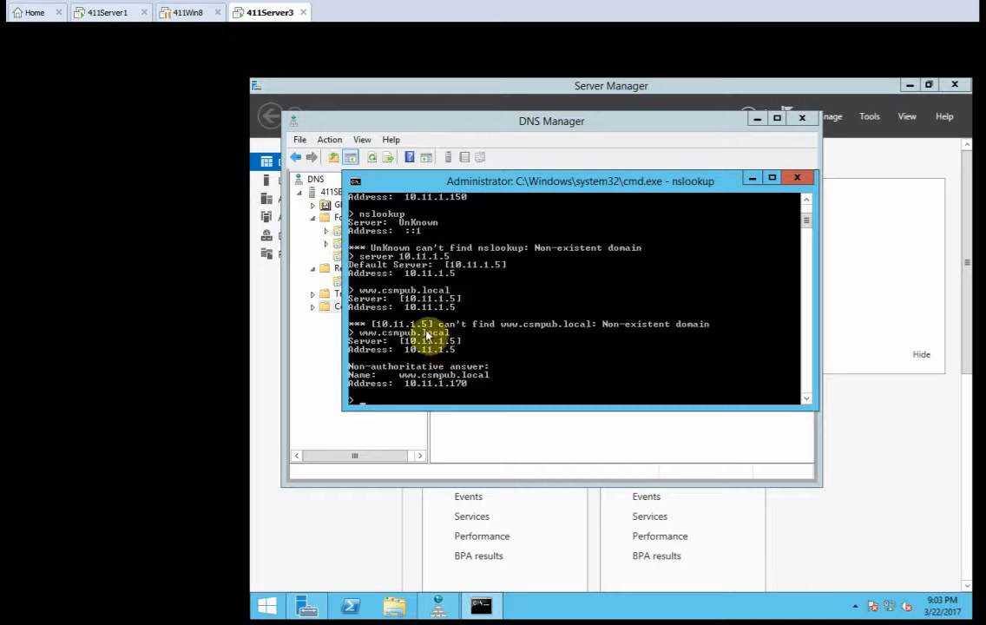